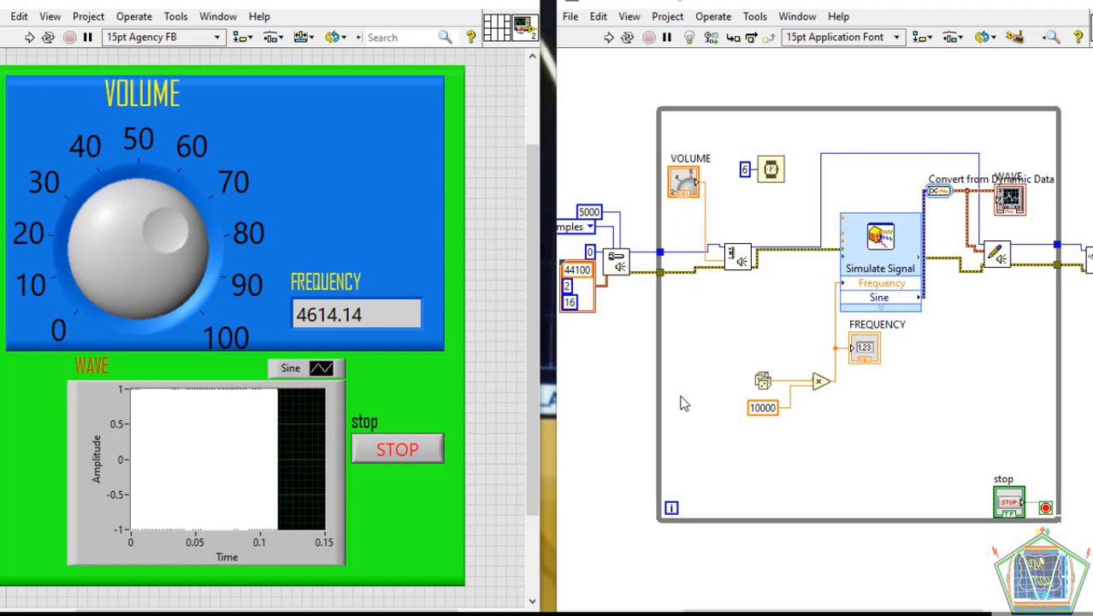
pyautogui.moveTo(343, 260)
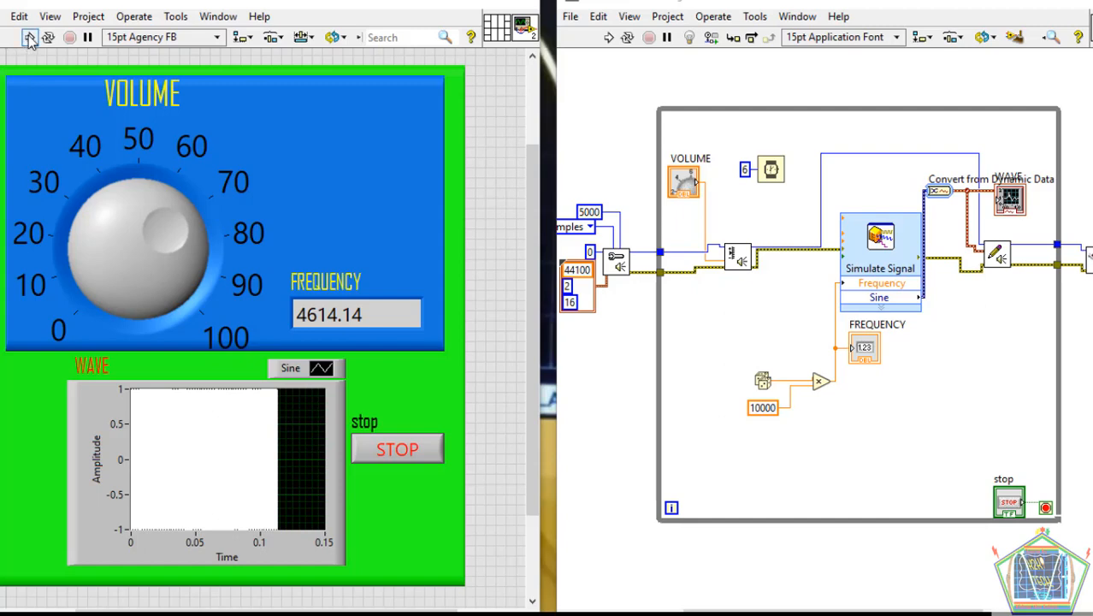
# Step: Run the sound generator VI so its frequency readout updates to 1482.75
pyautogui.click(29, 38)
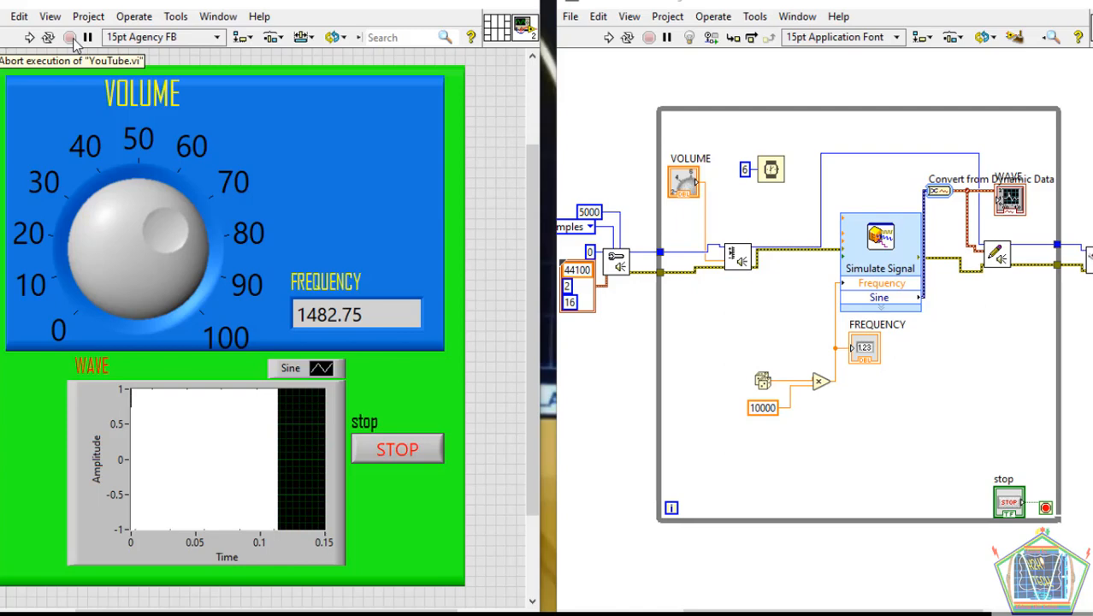
pyautogui.moveTo(76, 44)
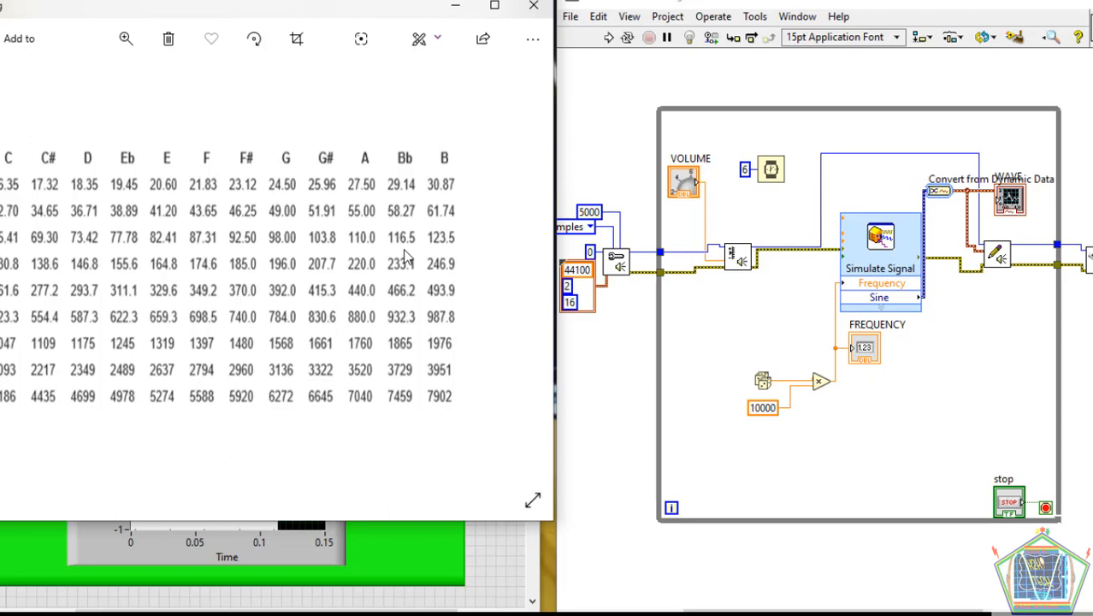
pyautogui.moveTo(230, 220)
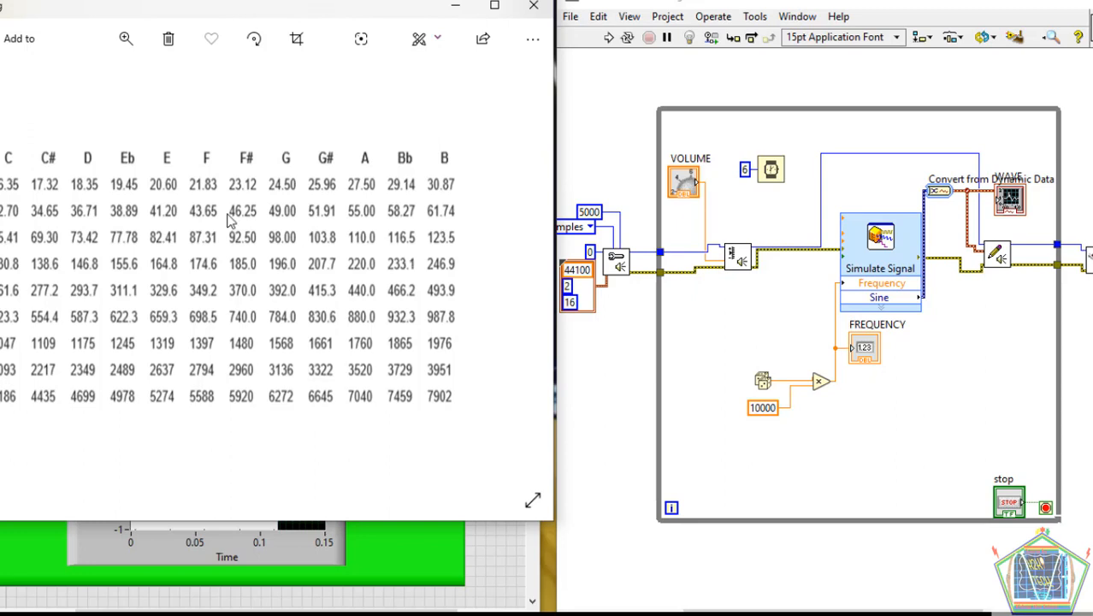
pyautogui.moveTo(221, 236)
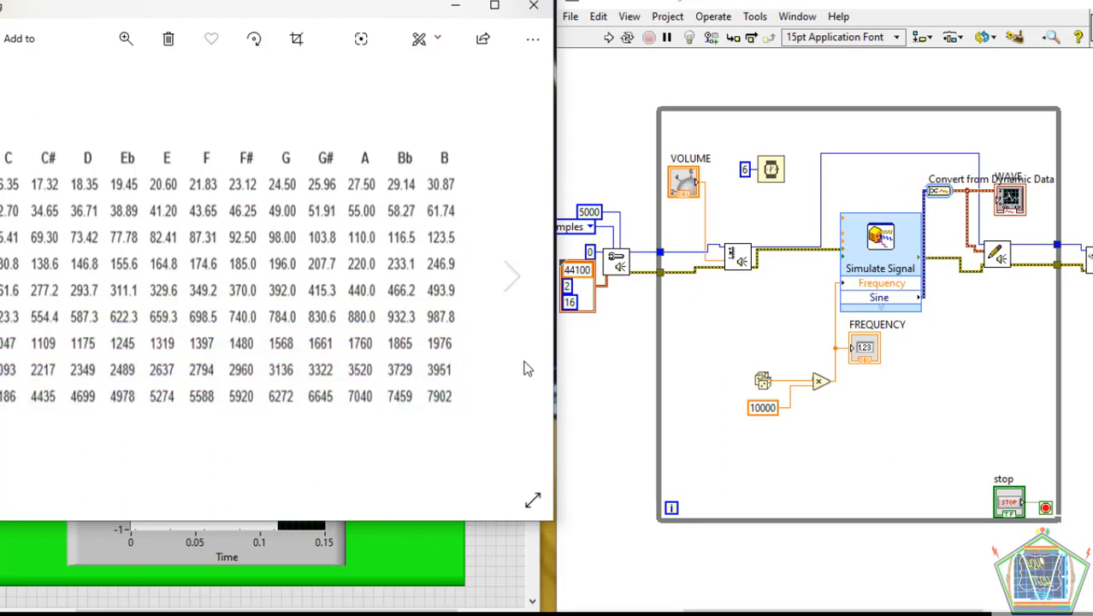
pyautogui.moveTo(597, 366)
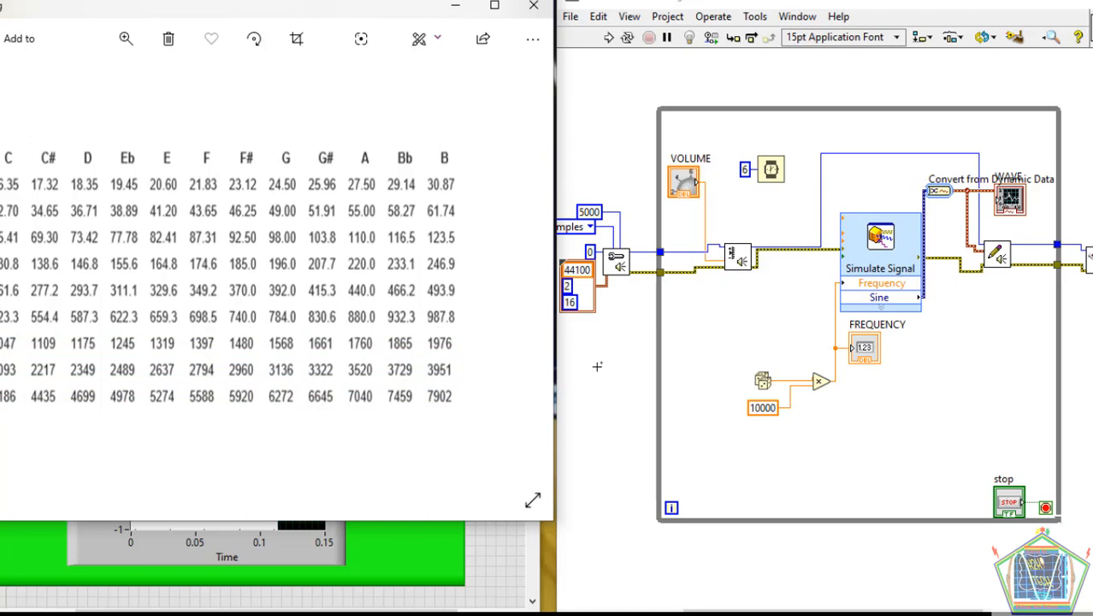
pyautogui.moveTo(159, 279)
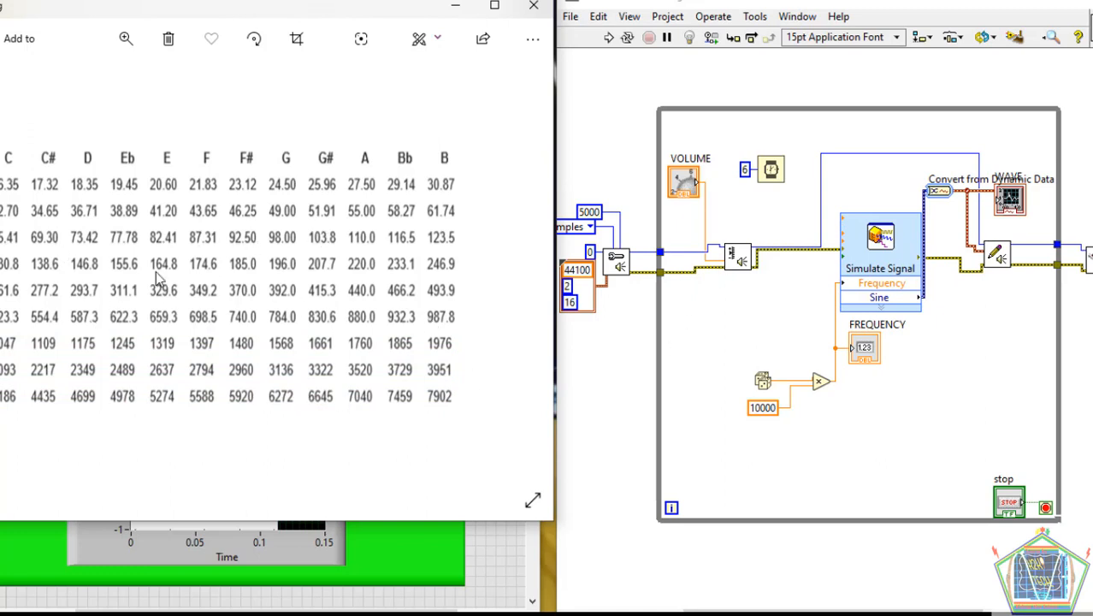
pyautogui.moveTo(168, 367)
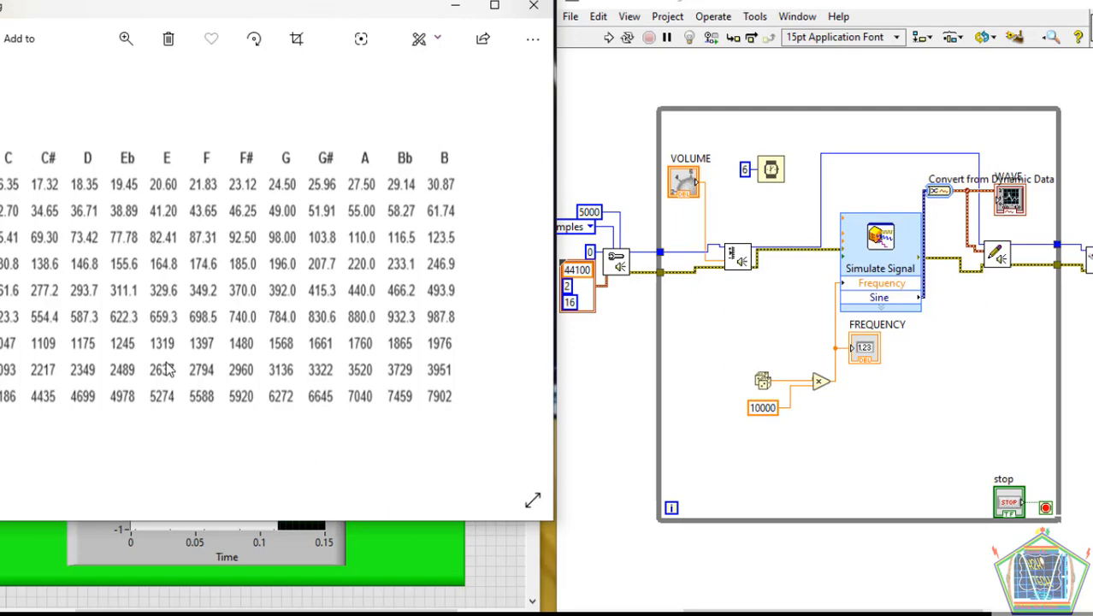
pyautogui.moveTo(453, 10)
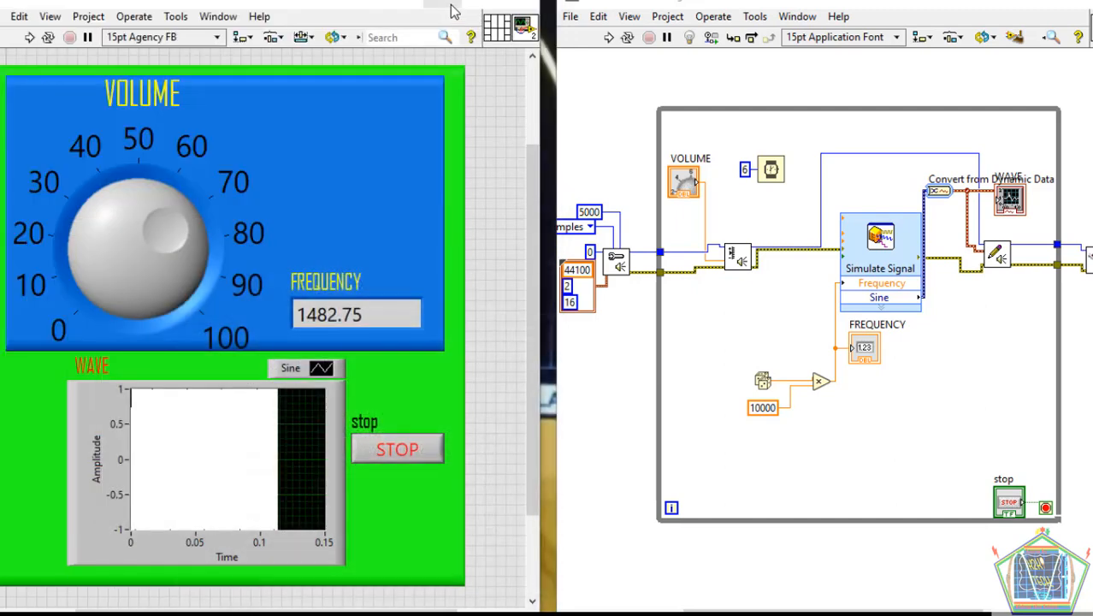
pyautogui.moveTo(476, 27)
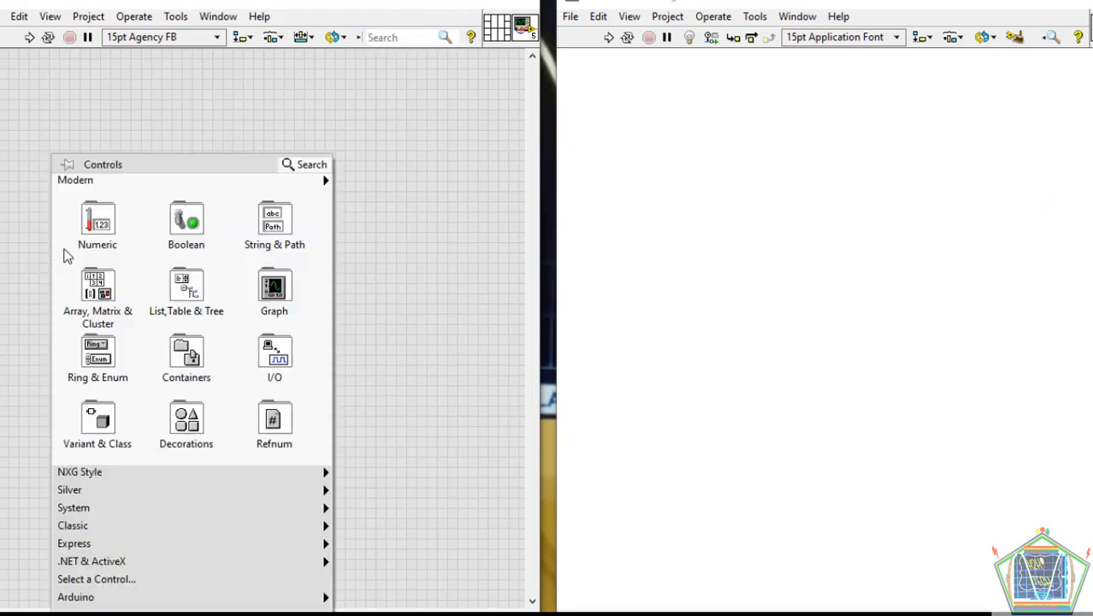
# Step: Place a Numeric horizontal slide on the front panel and enlarge it wider and taller
pyautogui.click(98, 226)
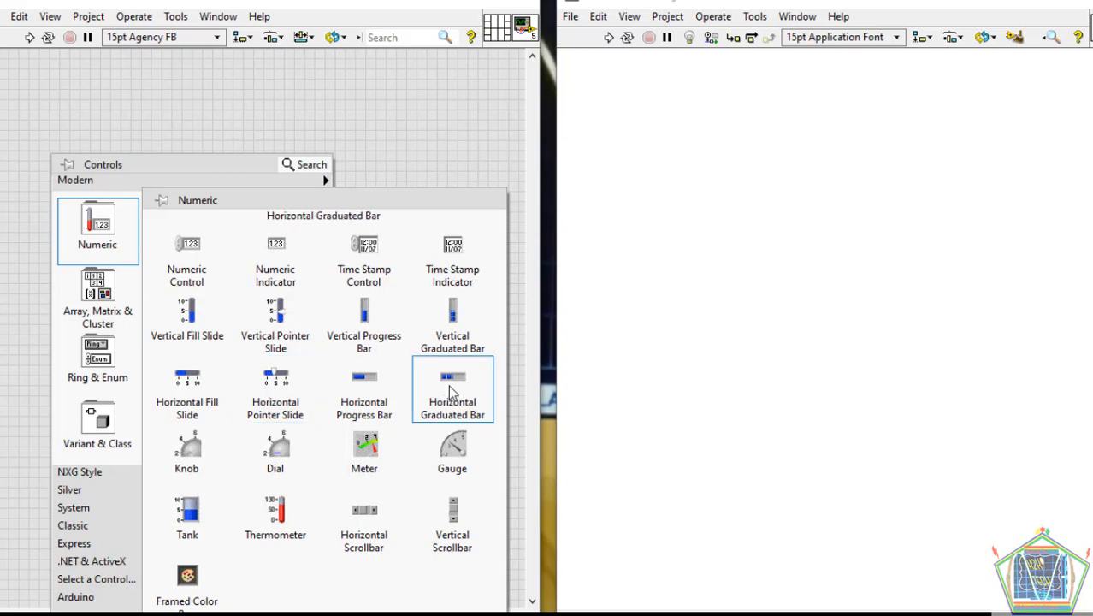
pyautogui.click(452, 390)
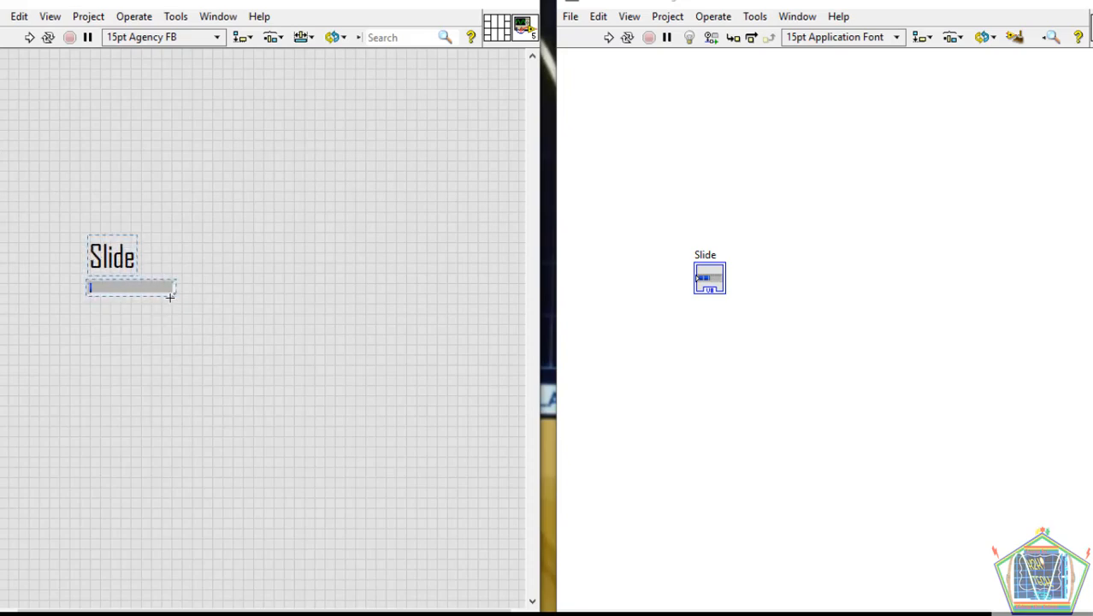
pyautogui.moveTo(176, 288); pyautogui.dragTo(283, 287)
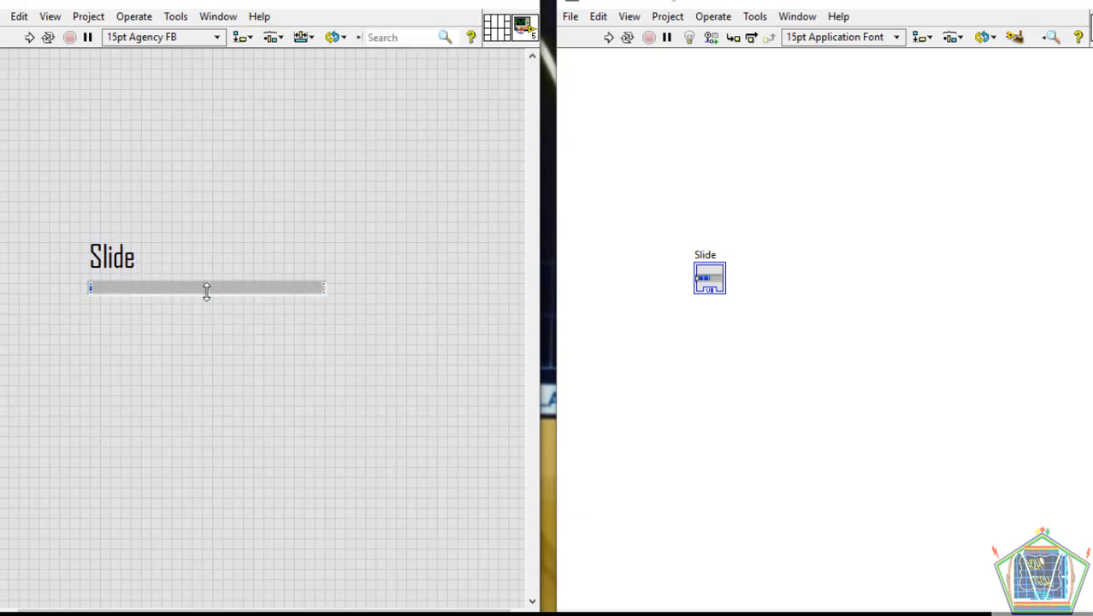
pyautogui.moveTo(208, 287); pyautogui.dragTo(207, 321)
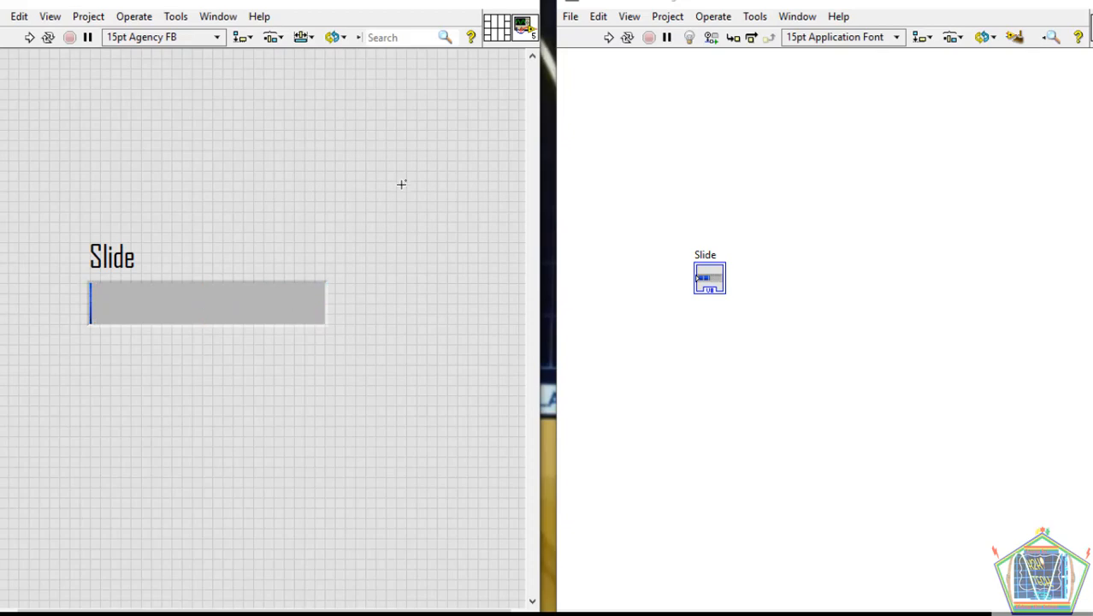
pyautogui.rightClick(205, 301)
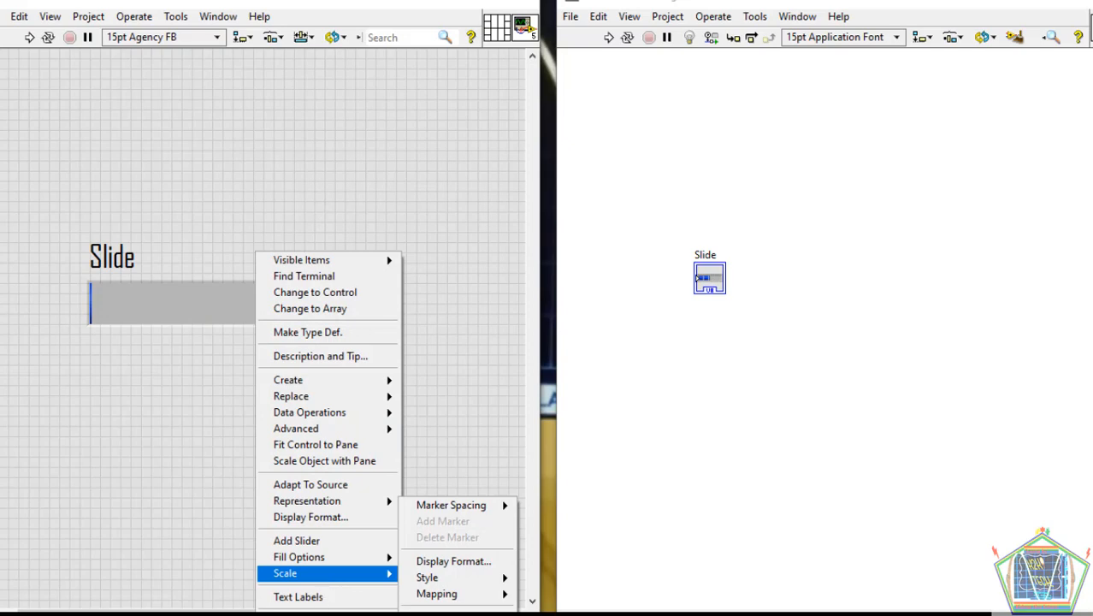
pyautogui.click(454, 562)
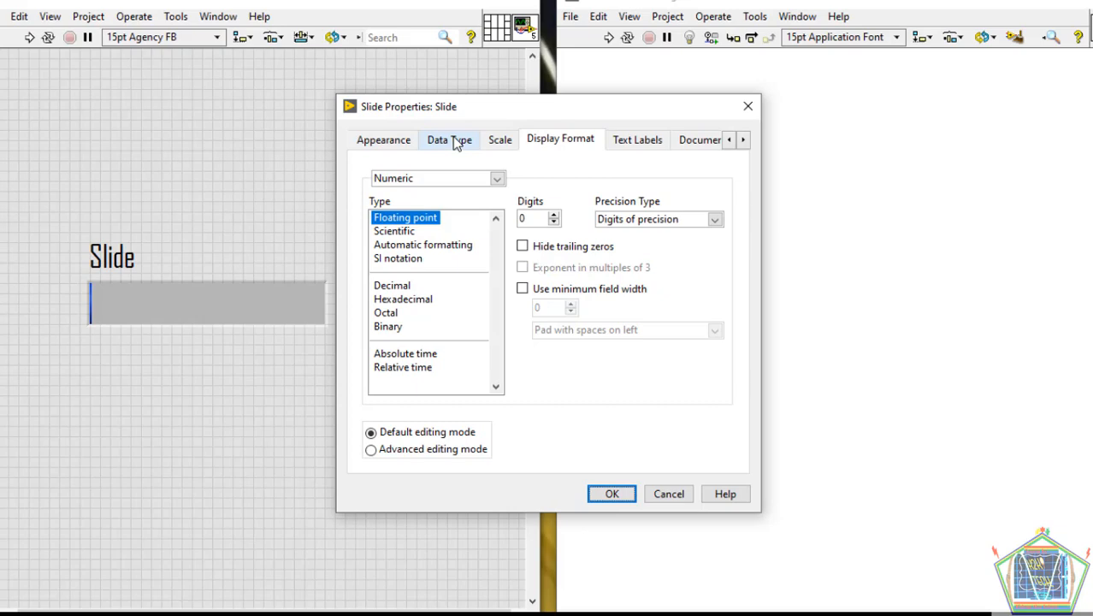
pyautogui.moveTo(483, 144)
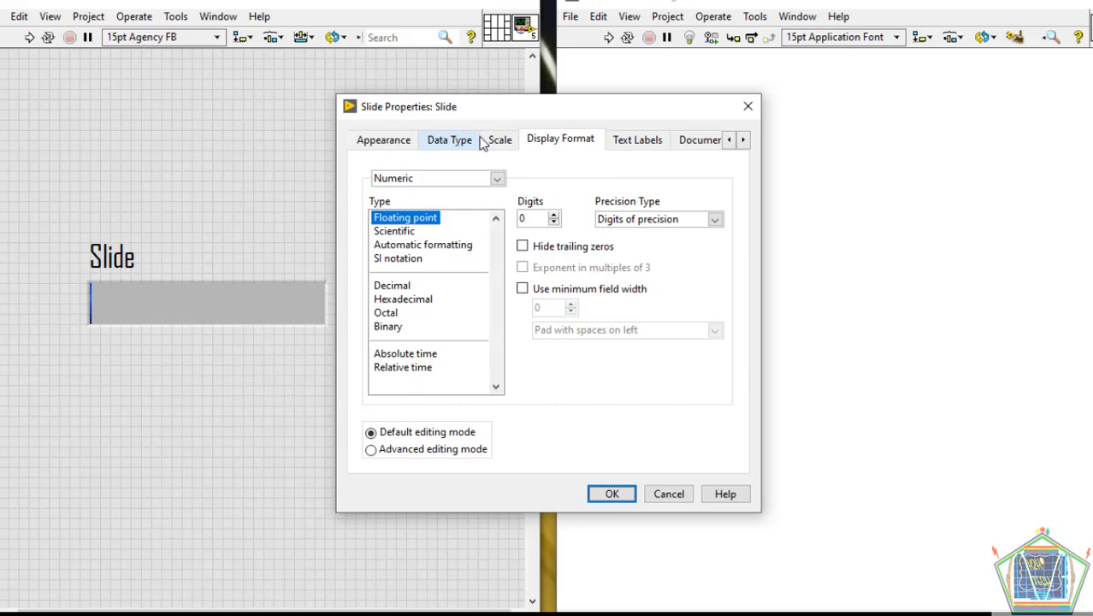
pyautogui.click(384, 141)
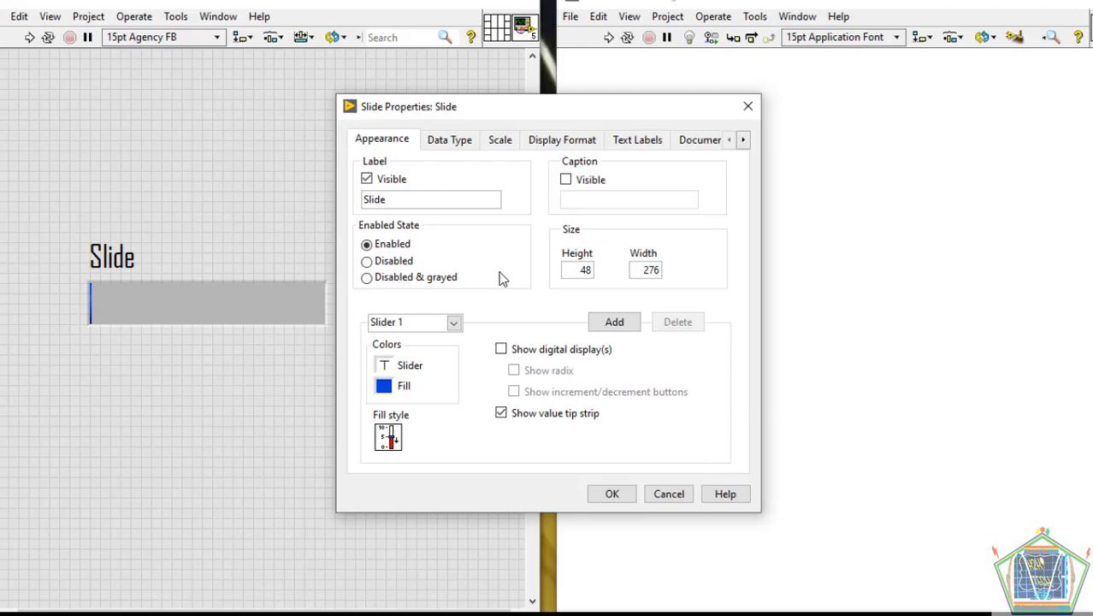
pyautogui.click(383, 386)
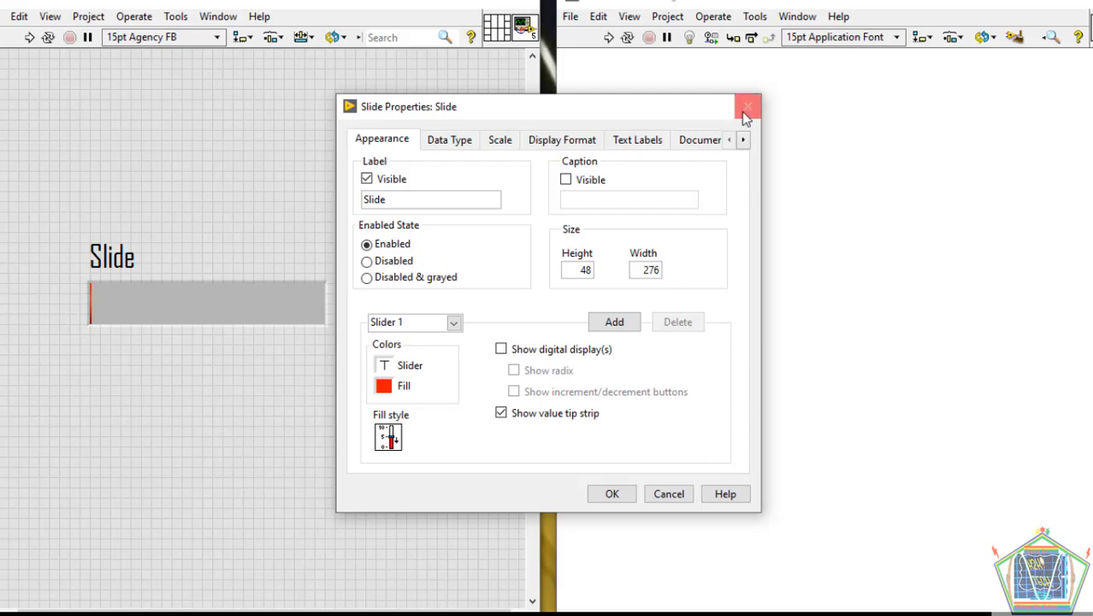
pyautogui.click(747, 106)
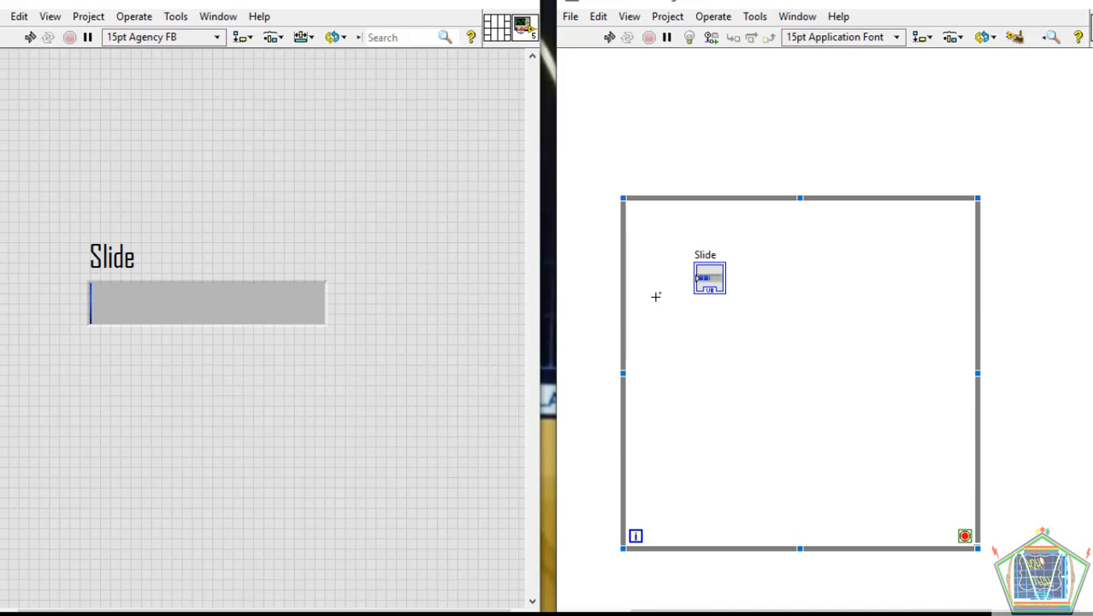
# Step: Create a linked Slide item from the terminal and position the indicator further right in the loop
pyautogui.rightClick(708, 277)
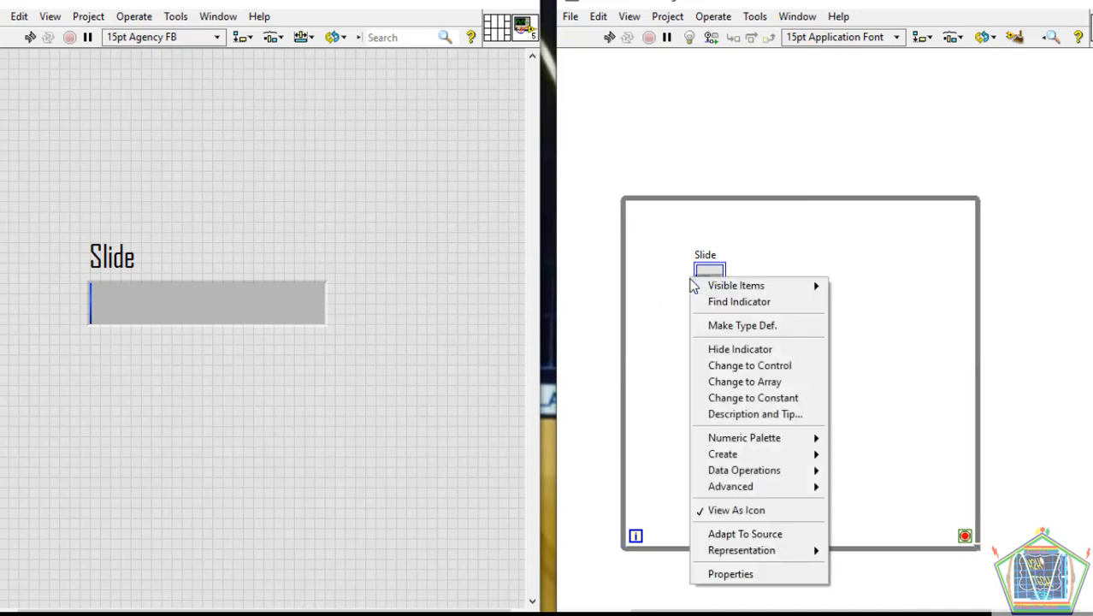
pyautogui.moveTo(759, 349)
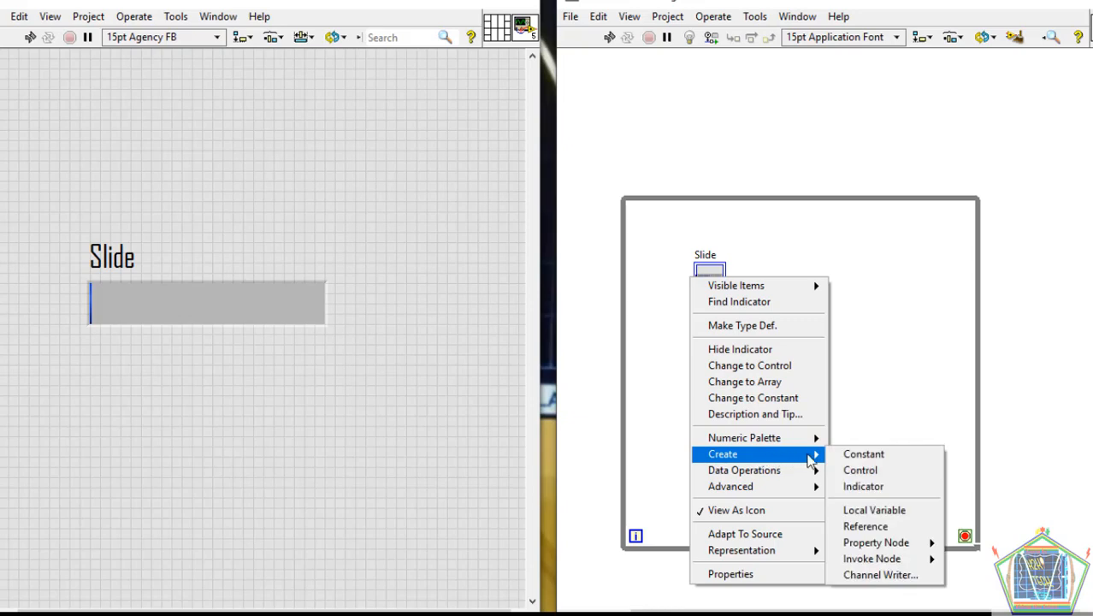
pyautogui.moveTo(863, 455)
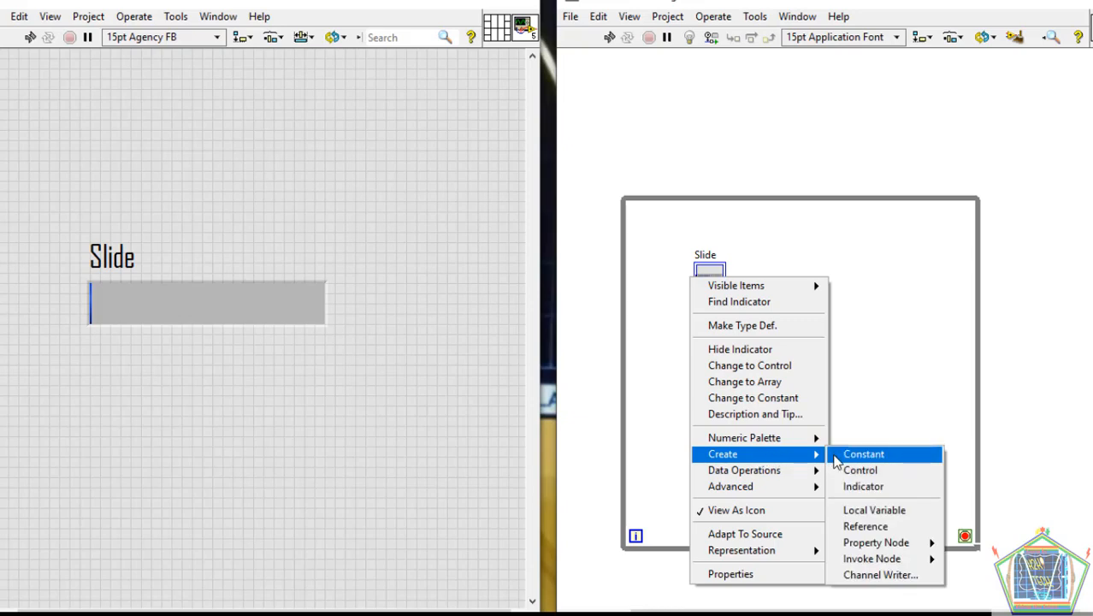
pyautogui.moveTo(868, 486)
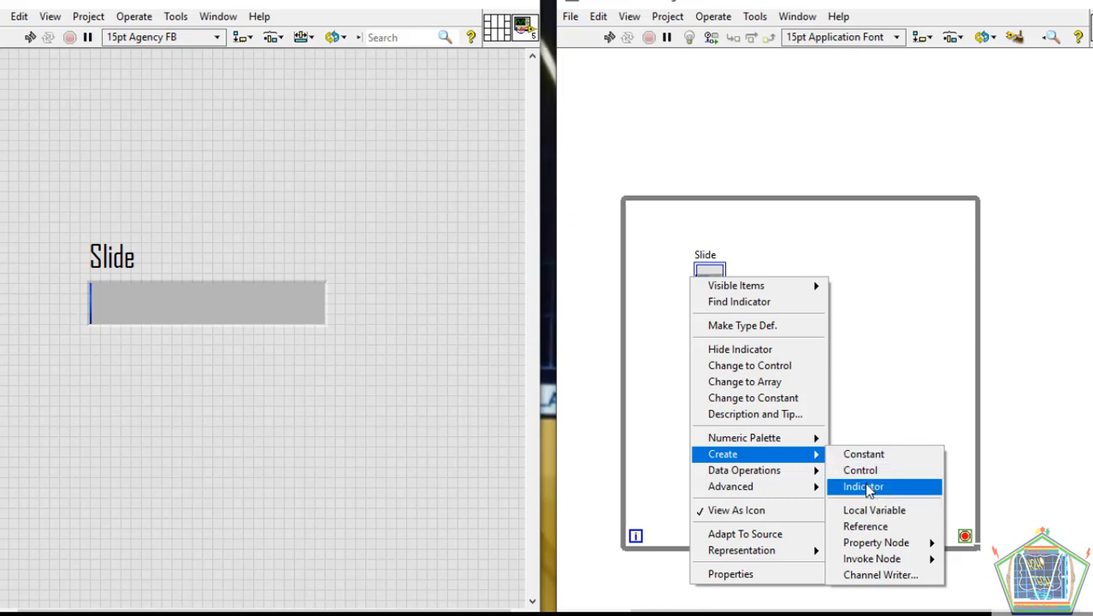
pyautogui.click(863, 486)
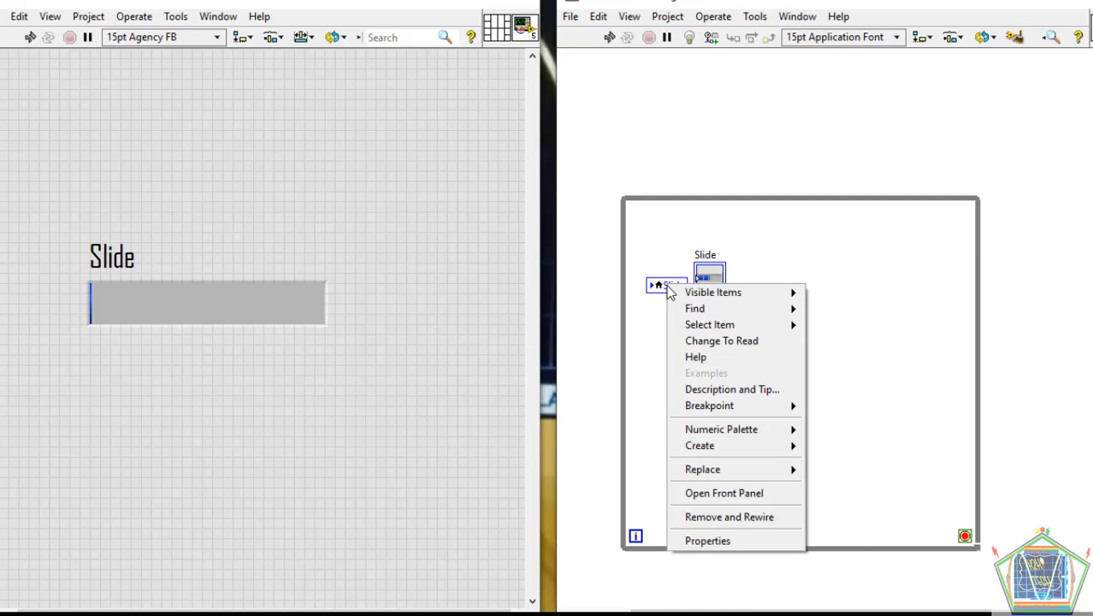
pyautogui.moveTo(700, 445)
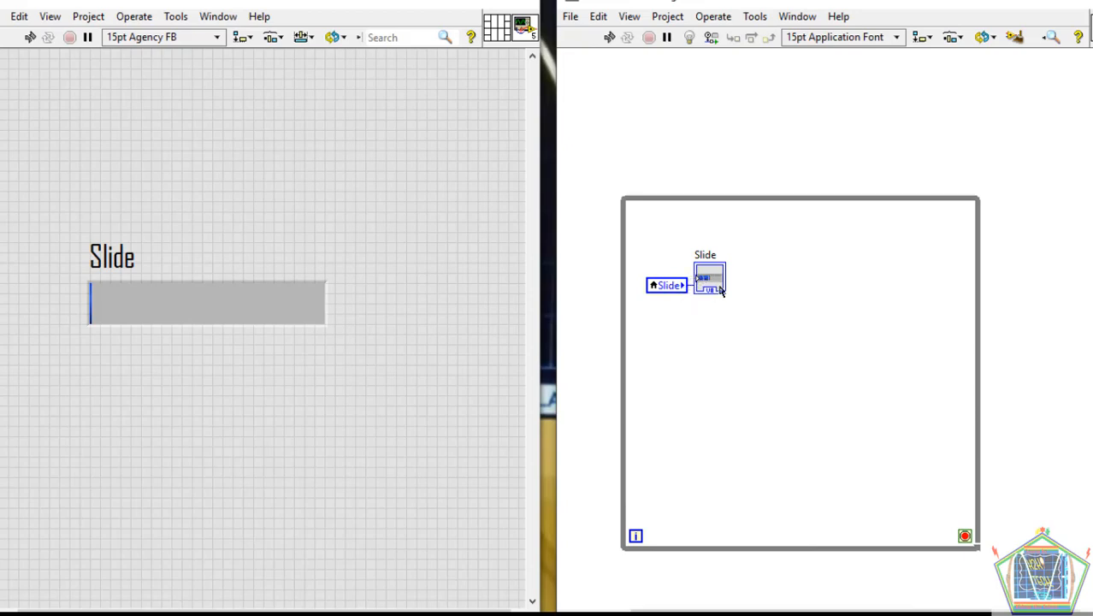
pyautogui.moveTo(708, 277); pyautogui.dragTo(863, 284)
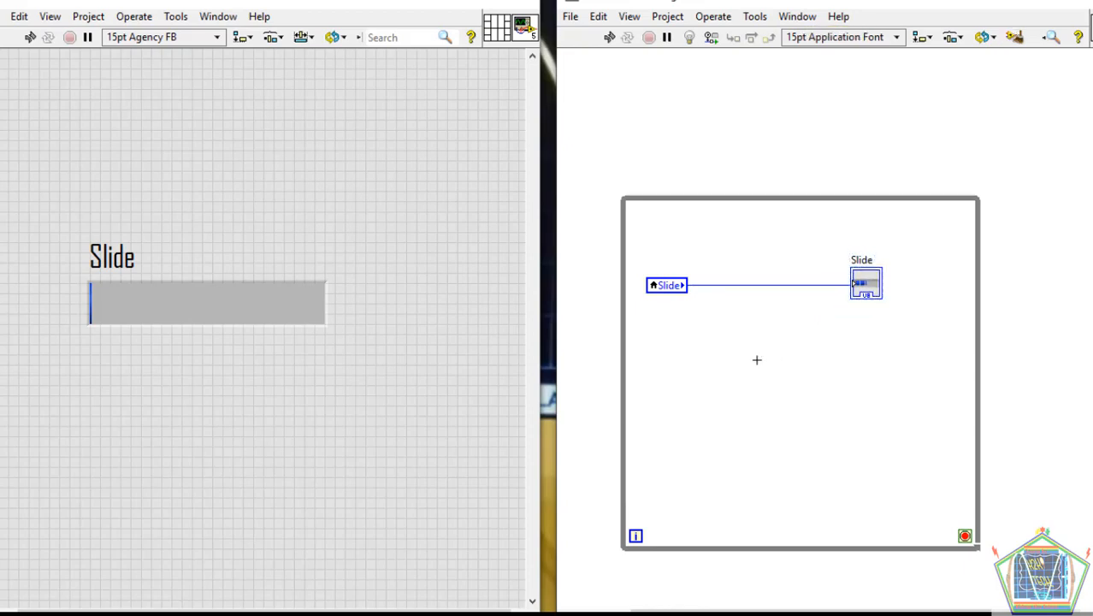
pyautogui.moveTo(590, 236)
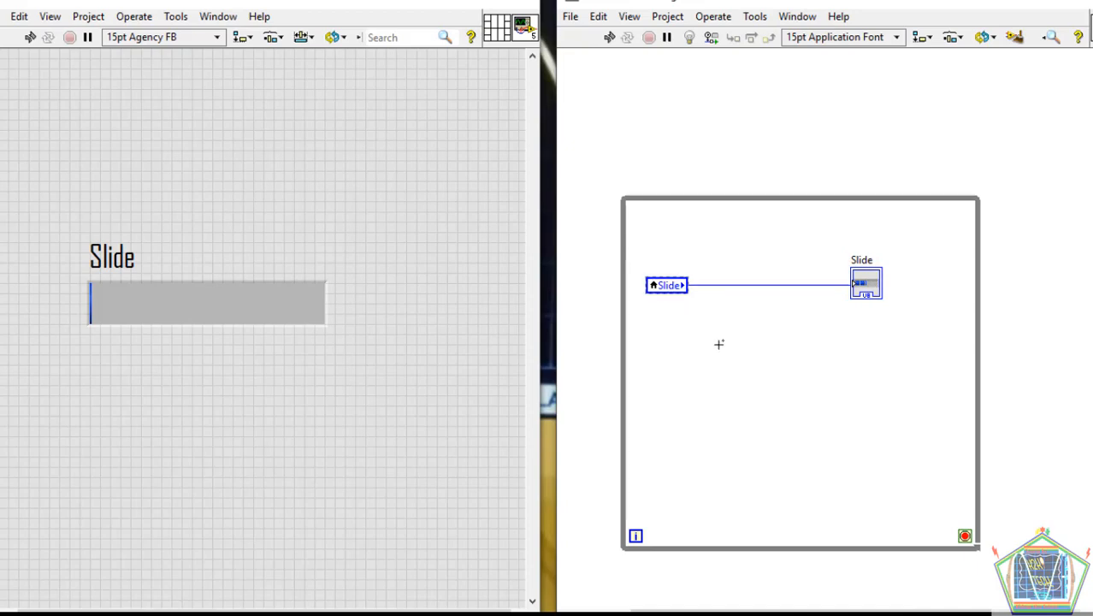
pyautogui.moveTo(674, 336)
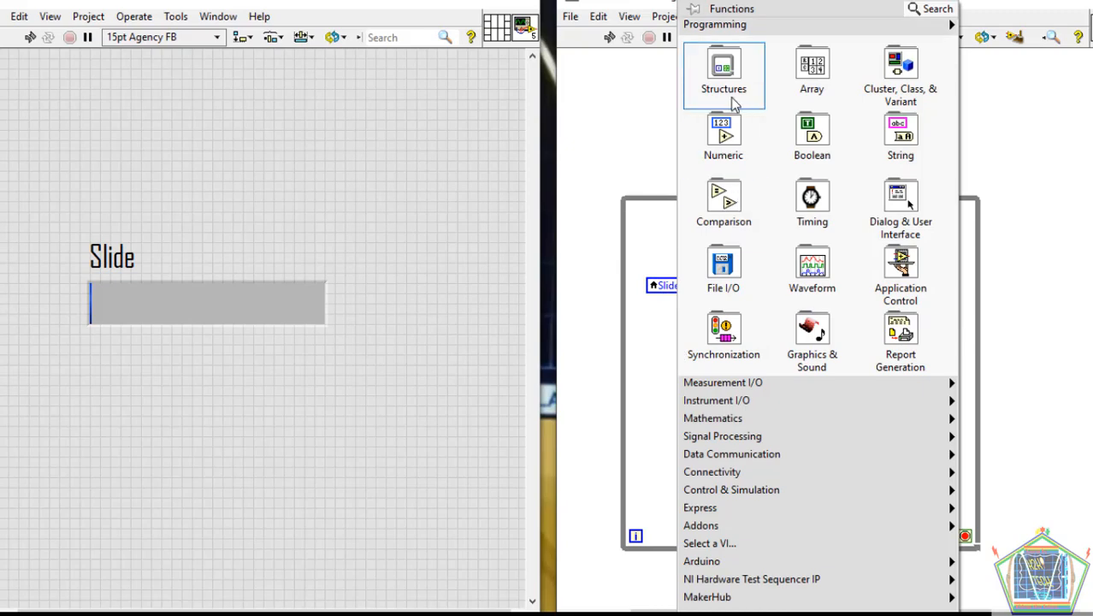
# Step: Place a Case Structure from the Structures palette inside the while loop
pyautogui.click(724, 76)
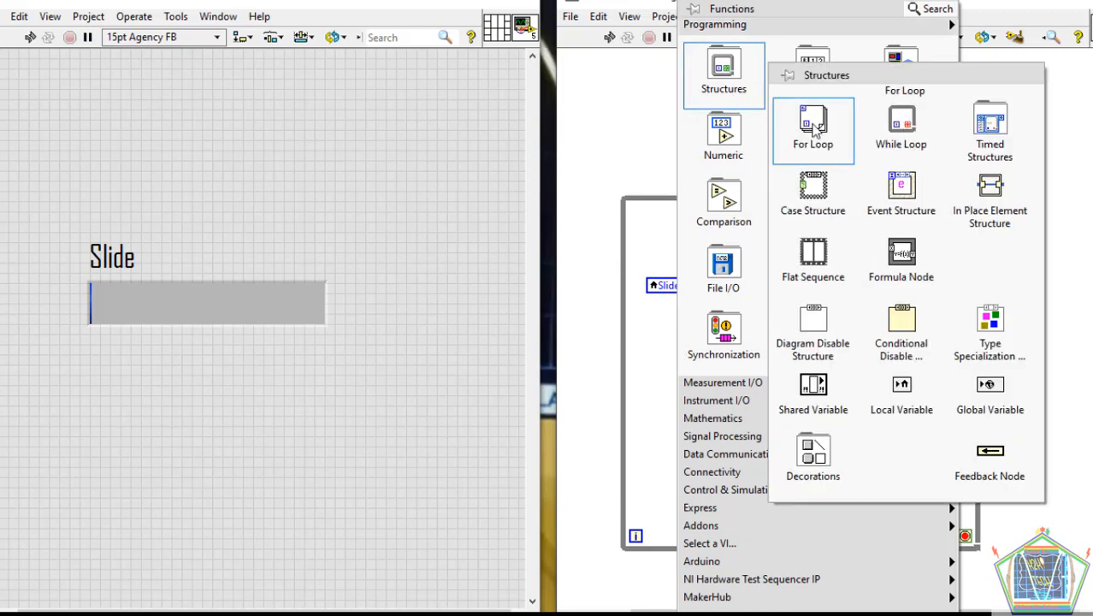
pyautogui.click(813, 130)
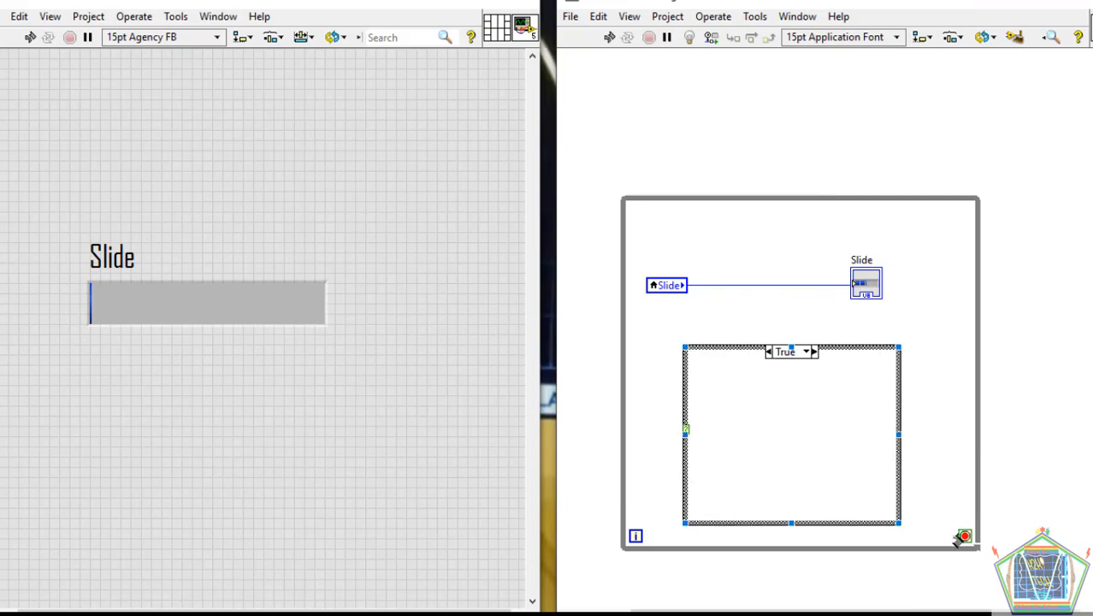
# Step: Create a stop button for the loop condition and position it below the Slide control
pyautogui.rightClick(965, 537)
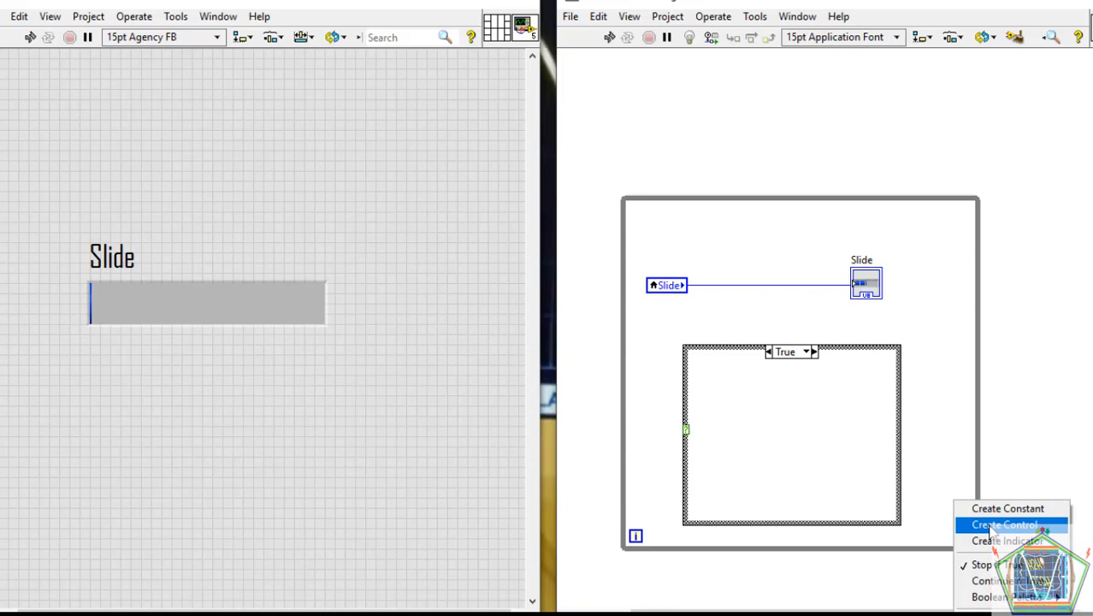
pyautogui.click(1003, 524)
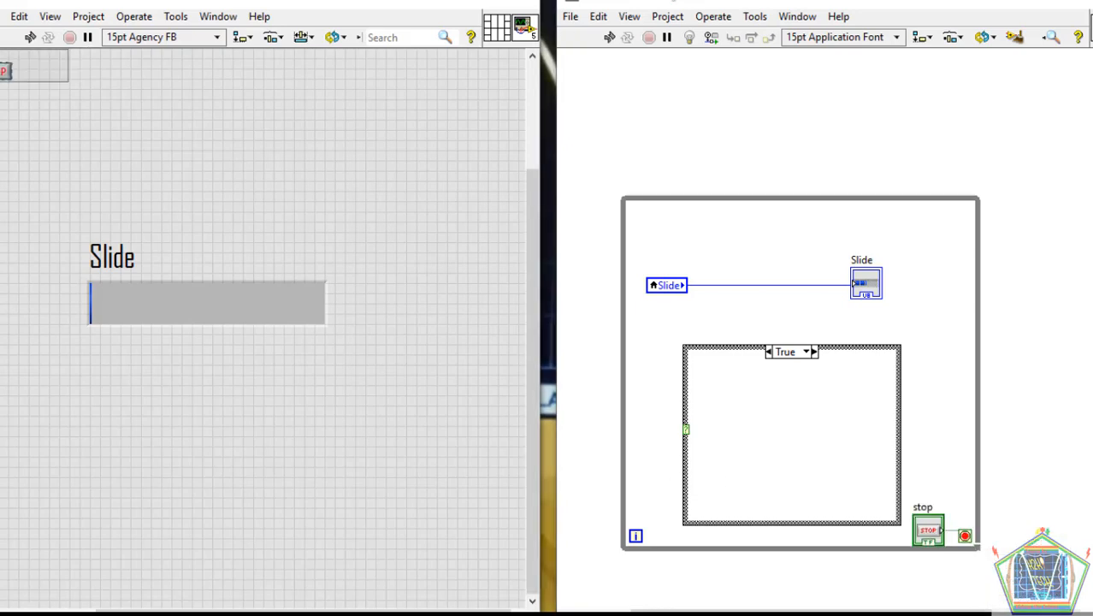
pyautogui.moveTo(927, 531); pyautogui.dragTo(329, 163)
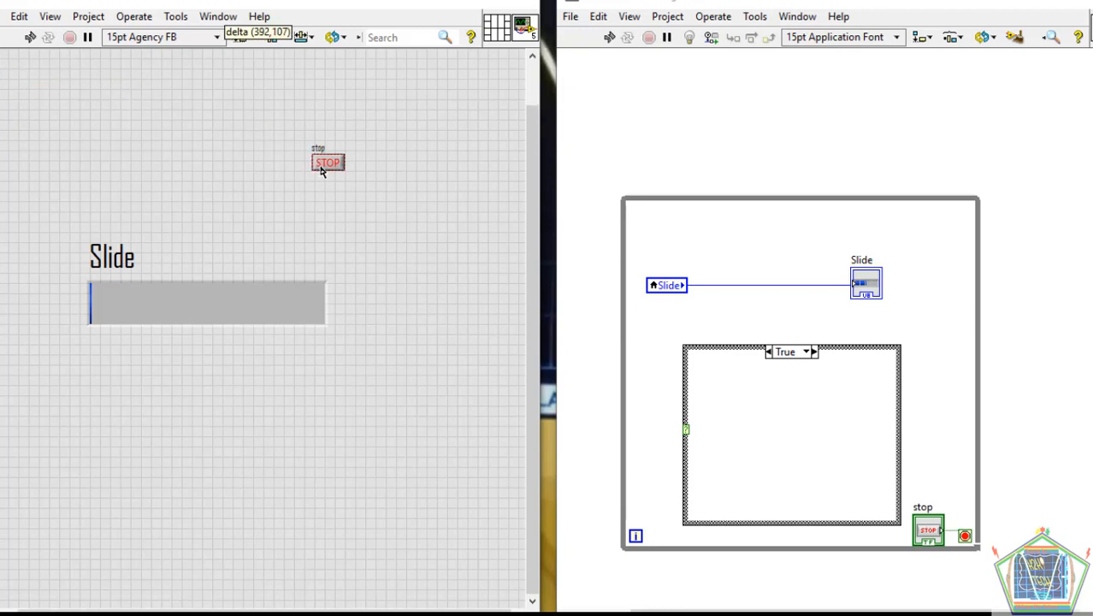
pyautogui.moveTo(328, 163); pyautogui.dragTo(260, 490)
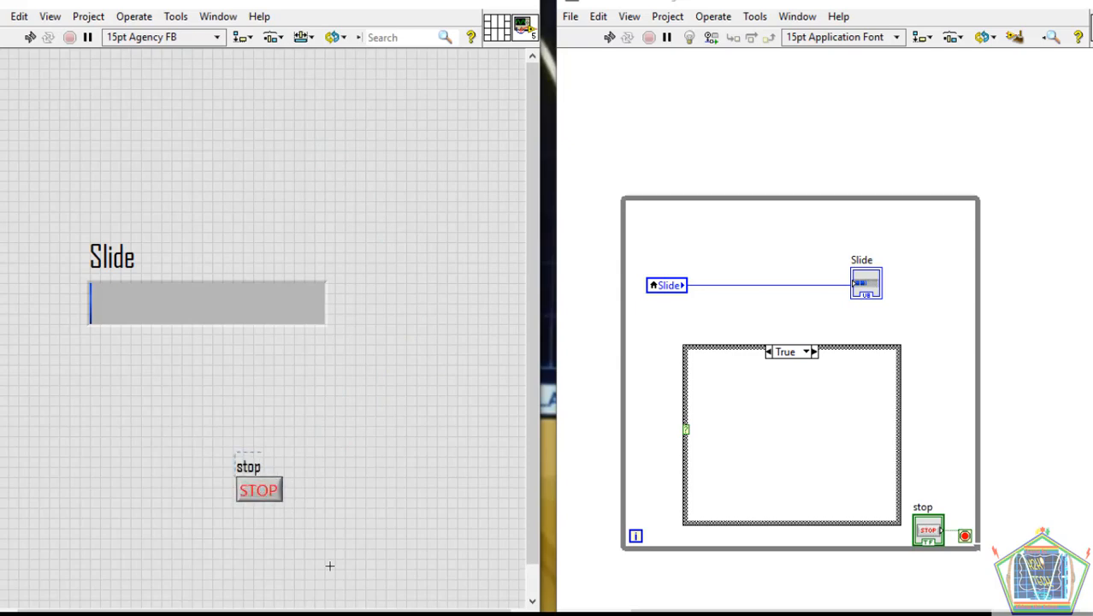
pyautogui.click(259, 490)
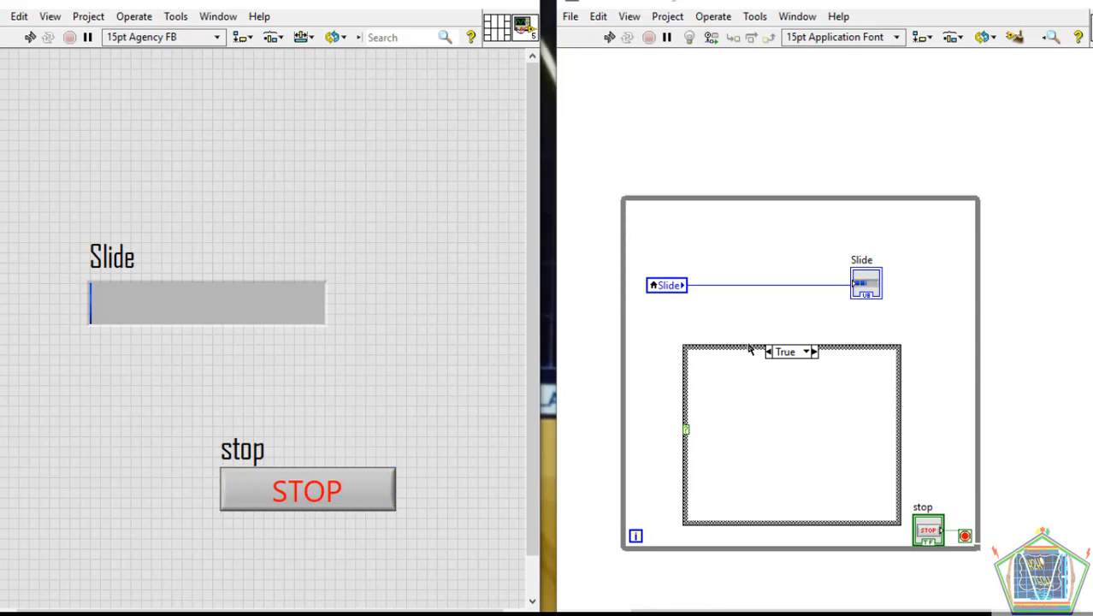
pyautogui.moveTo(671, 506)
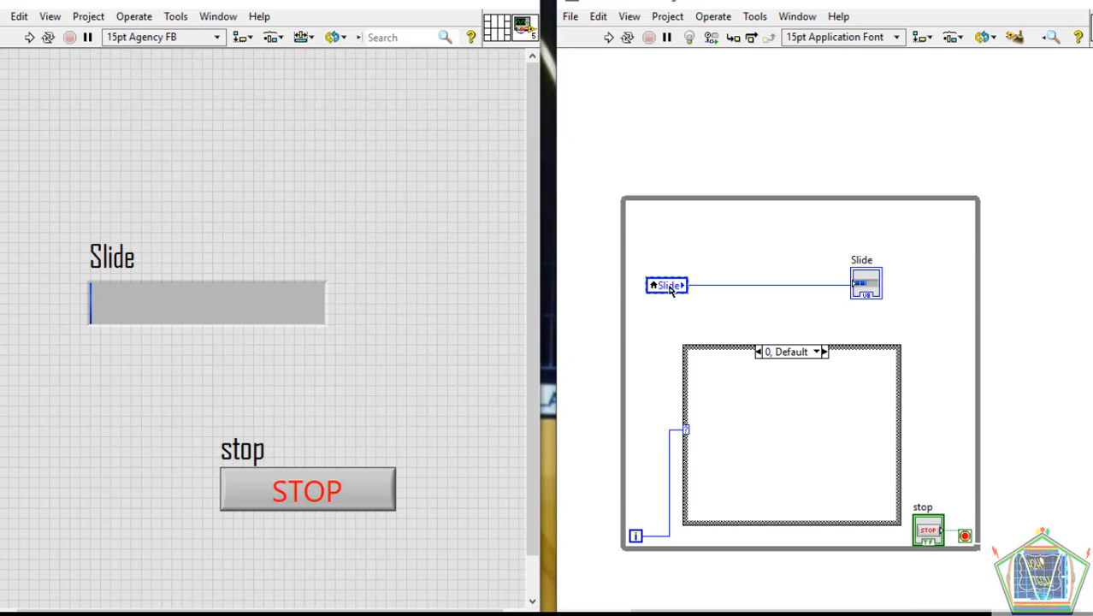
# Step: Add a Slide local variable to case 0, set to Write, fed by a constant 0
pyautogui.moveTo(667, 284); pyautogui.dragTo(772, 428)
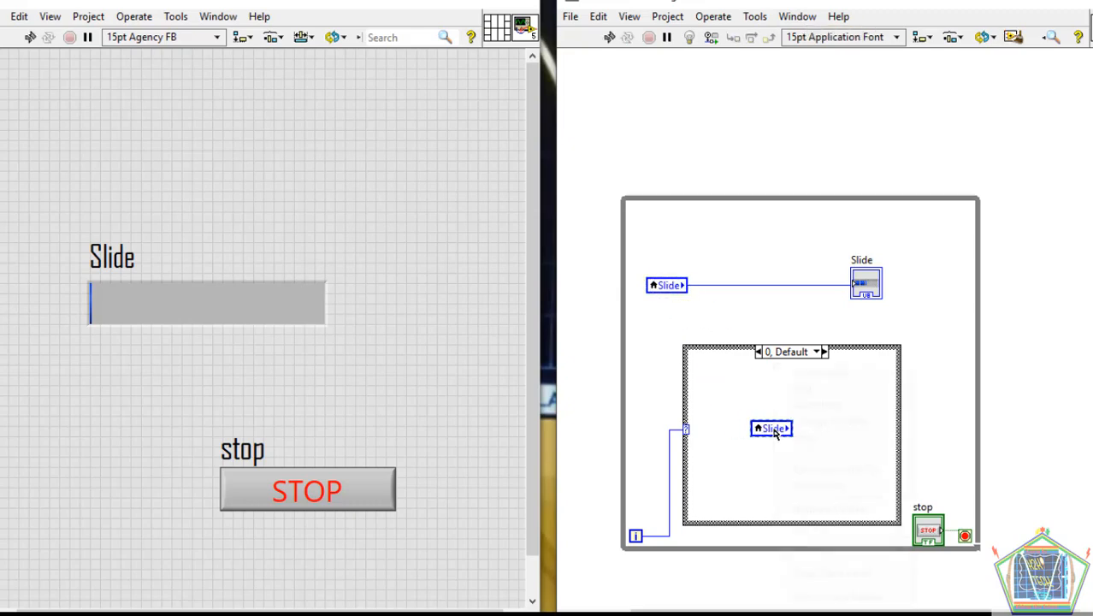
pyautogui.rightClick(771, 428)
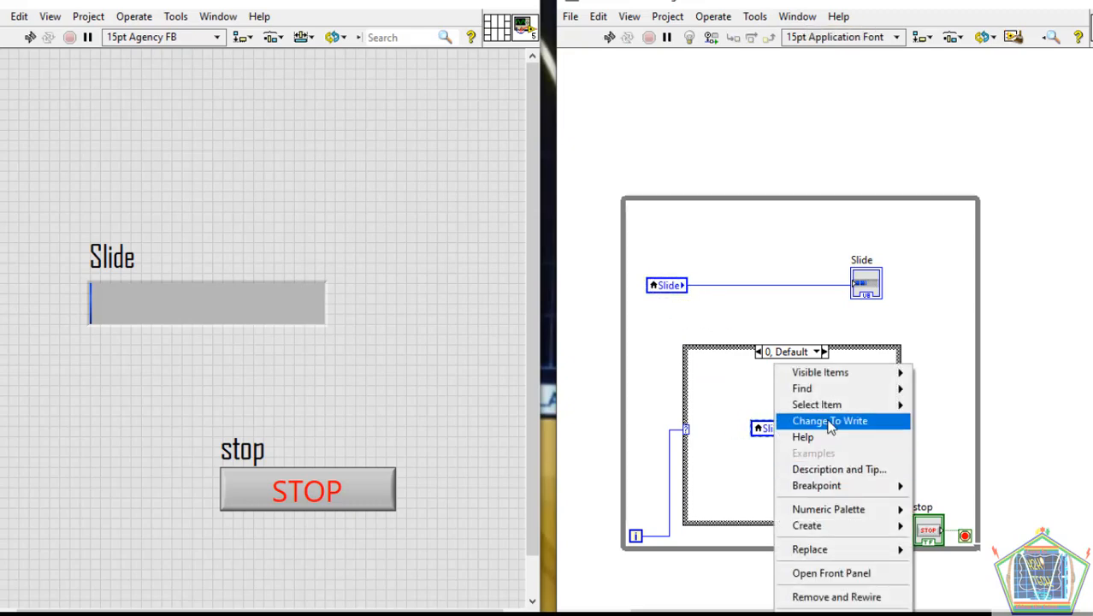
pyautogui.click(828, 421)
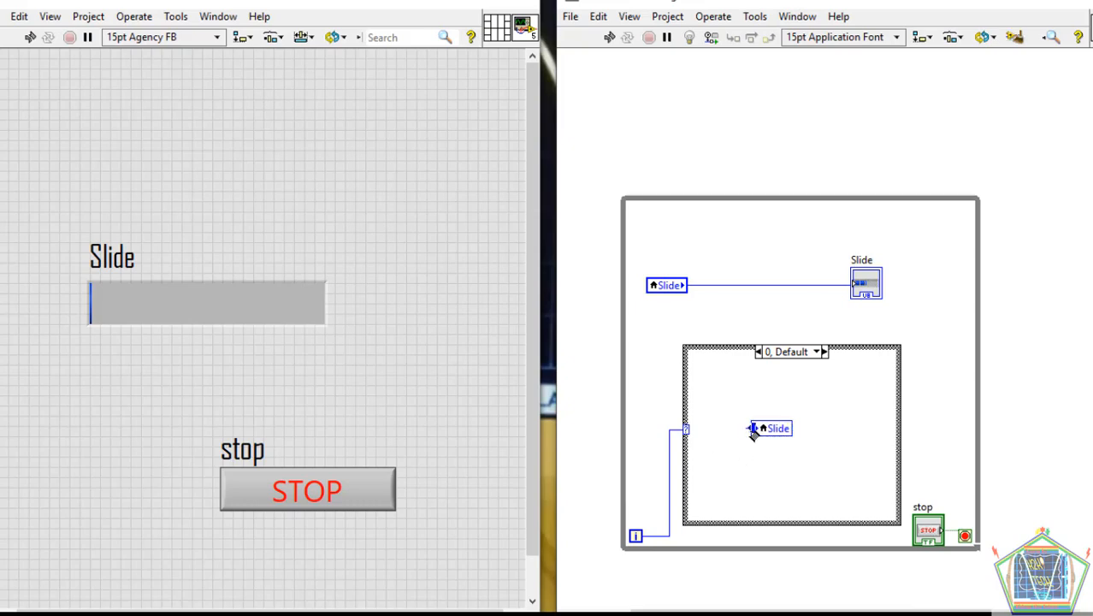
pyautogui.rightClick(768, 428)
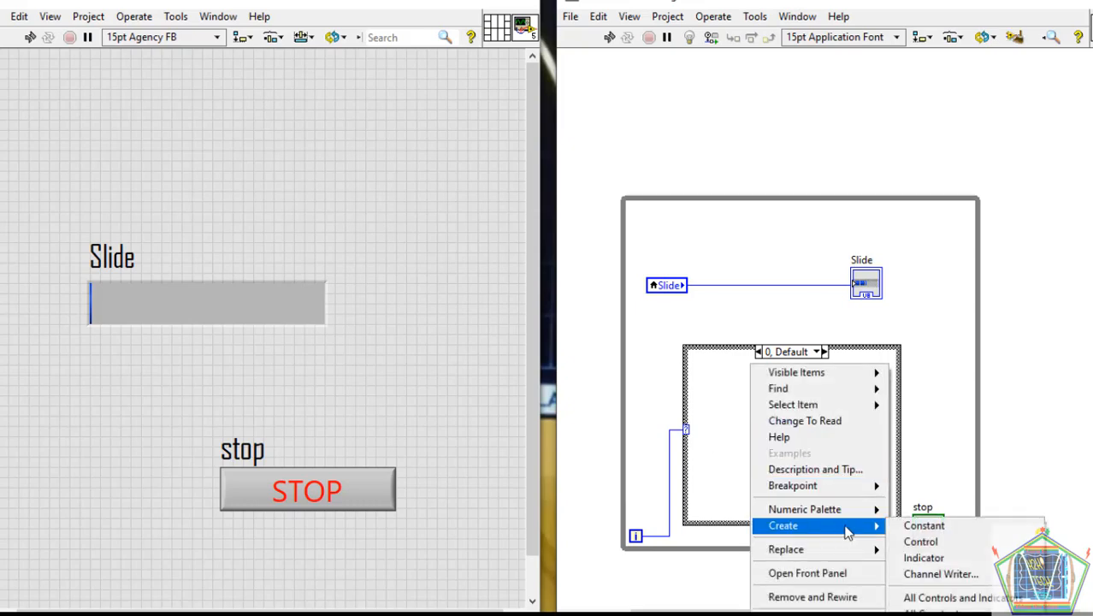
pyautogui.click(921, 541)
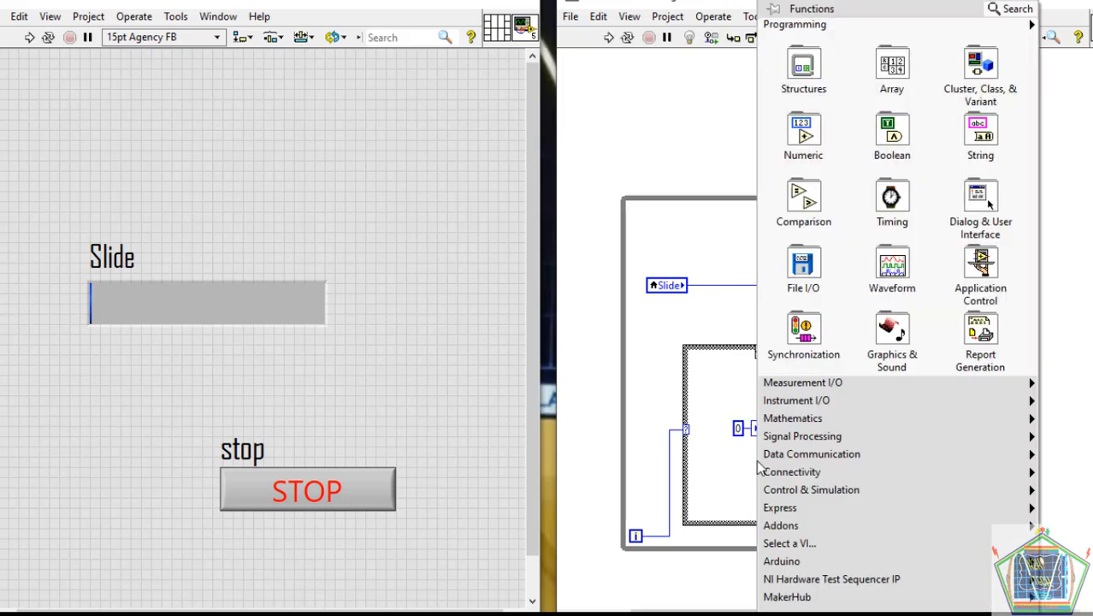
# Step: Add a Wait (ms) function with a 2000 millisecond constant in case 0
pyautogui.click(891, 204)
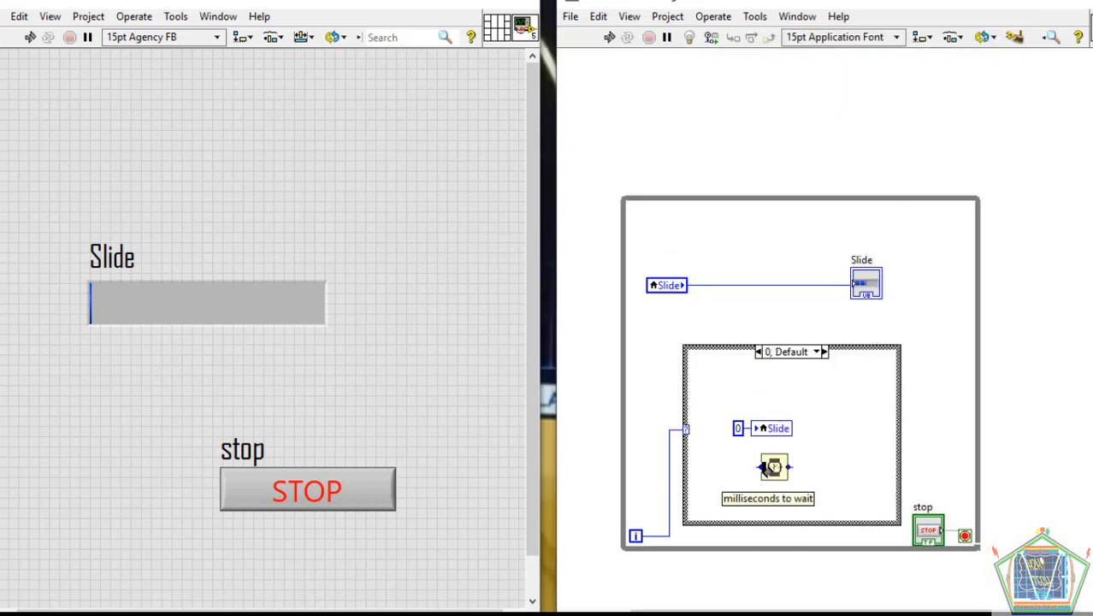
pyautogui.rightClick(774, 466)
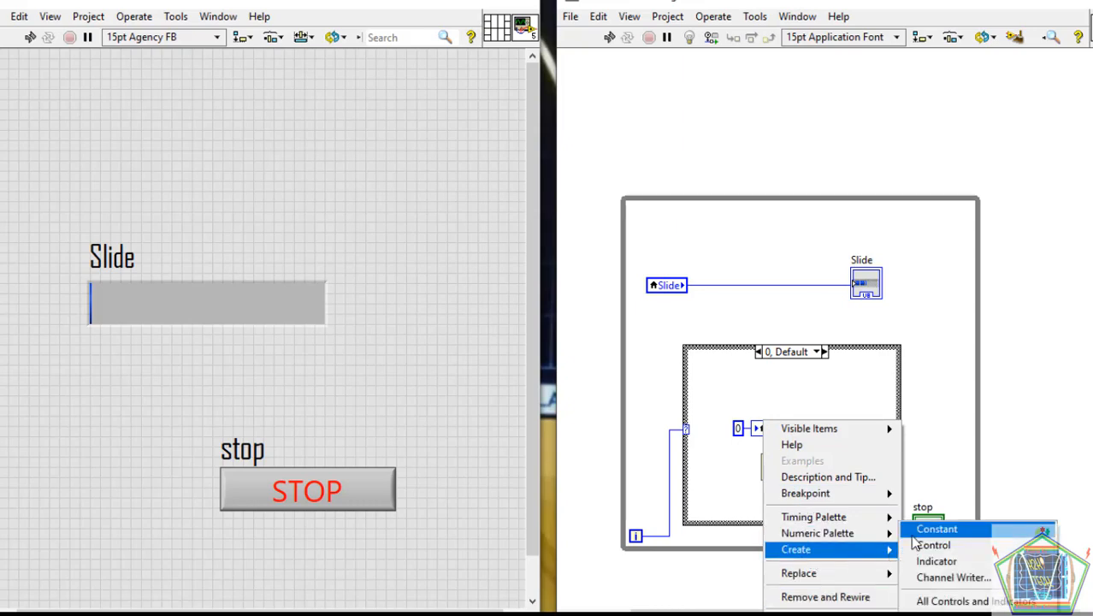
pyautogui.click(937, 529)
pyautogui.write('2000')
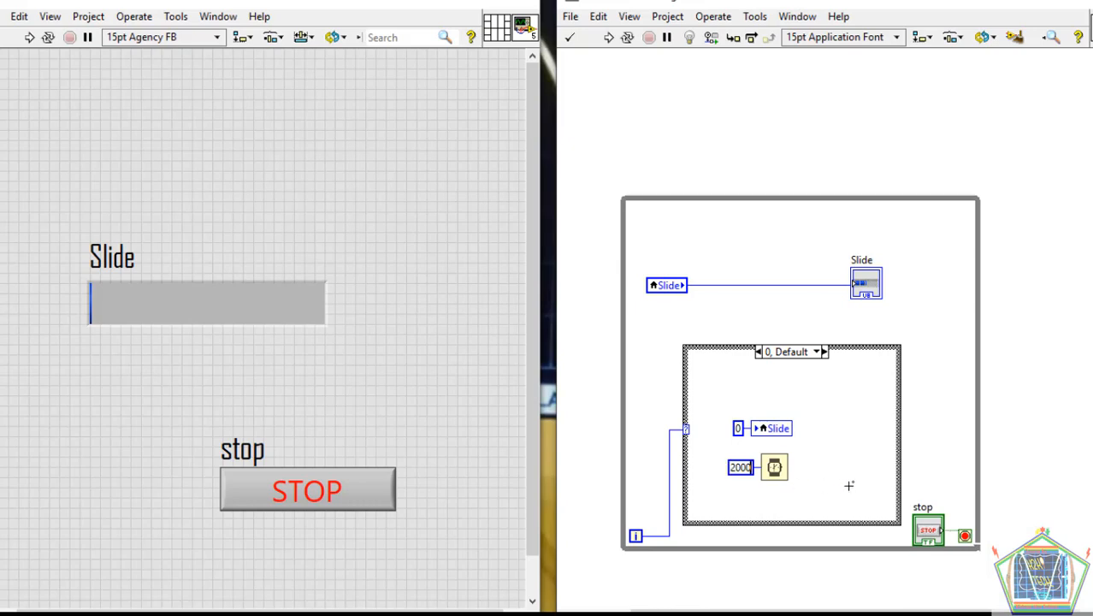
pyautogui.moveTo(900, 446)
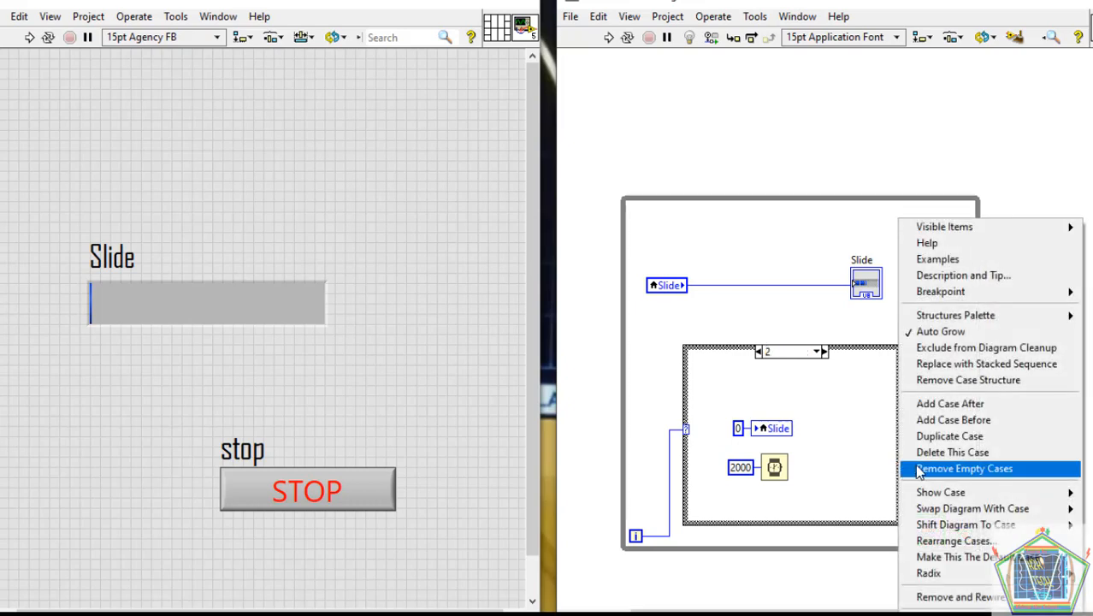
pyautogui.moveTo(951, 452)
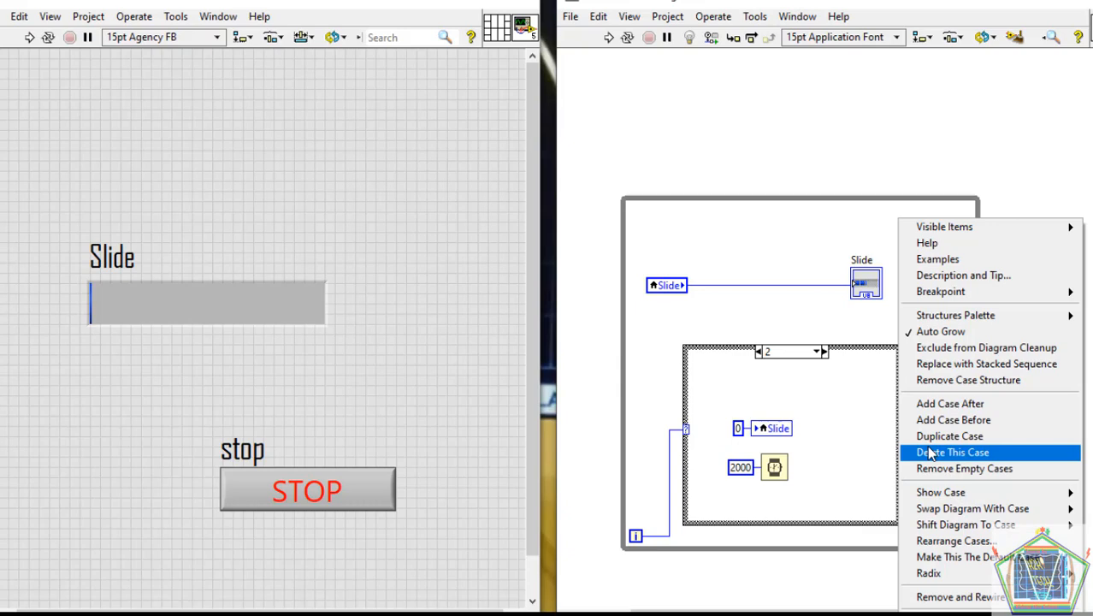
# Step: Delete case 2 and insert a new empty case before case 3
pyautogui.click(951, 452)
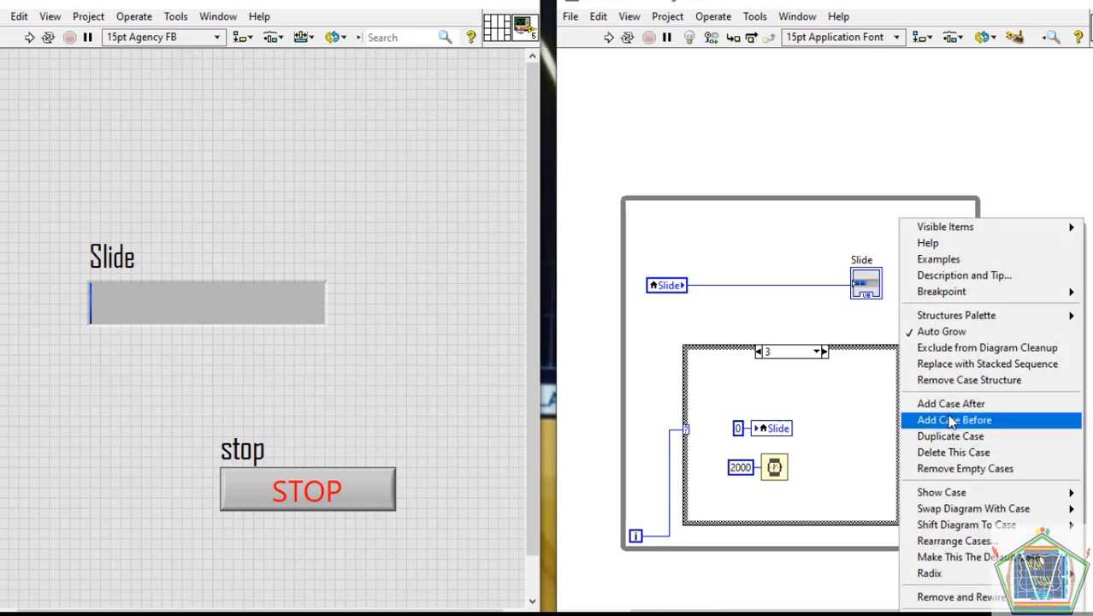
pyautogui.click(955, 419)
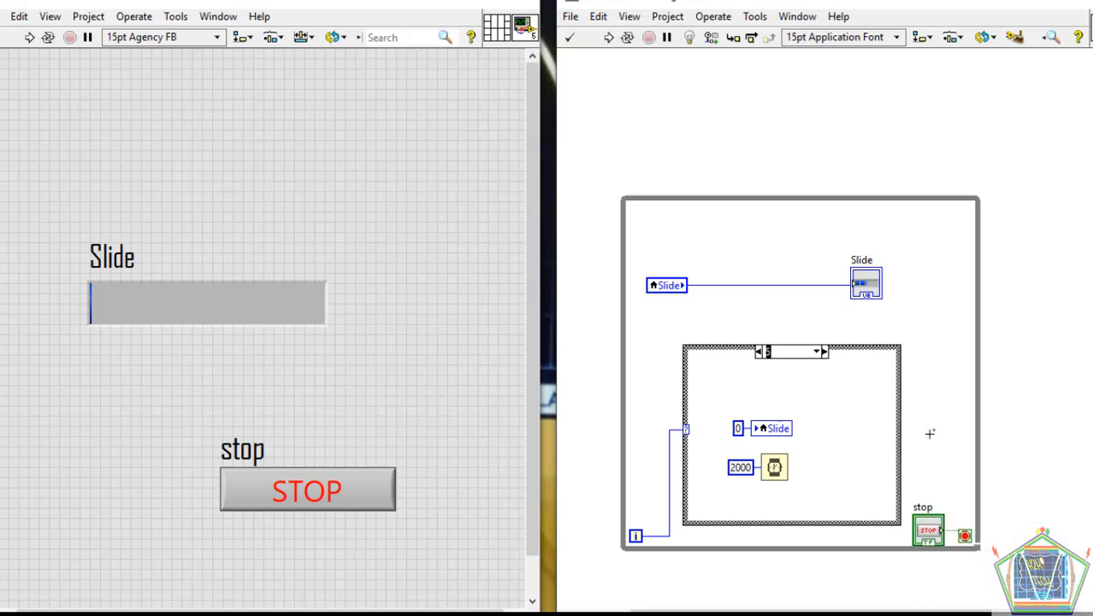
pyautogui.moveTo(804, 370)
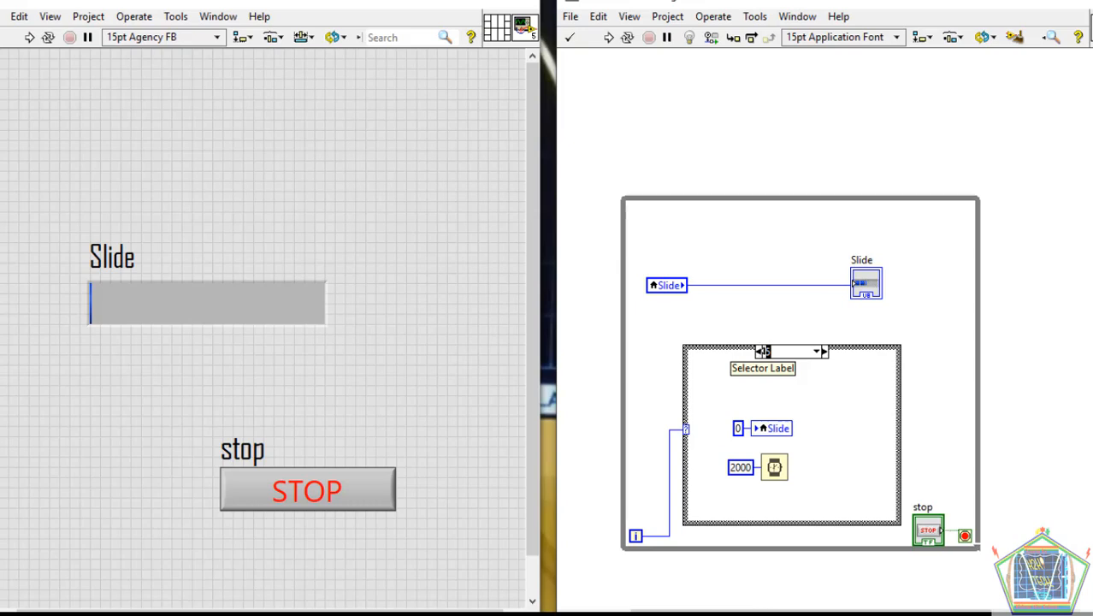
# Step: Label the new case, then step through cases 2, 4 and 5 back to empty case 1
pyautogui.click(791, 351)
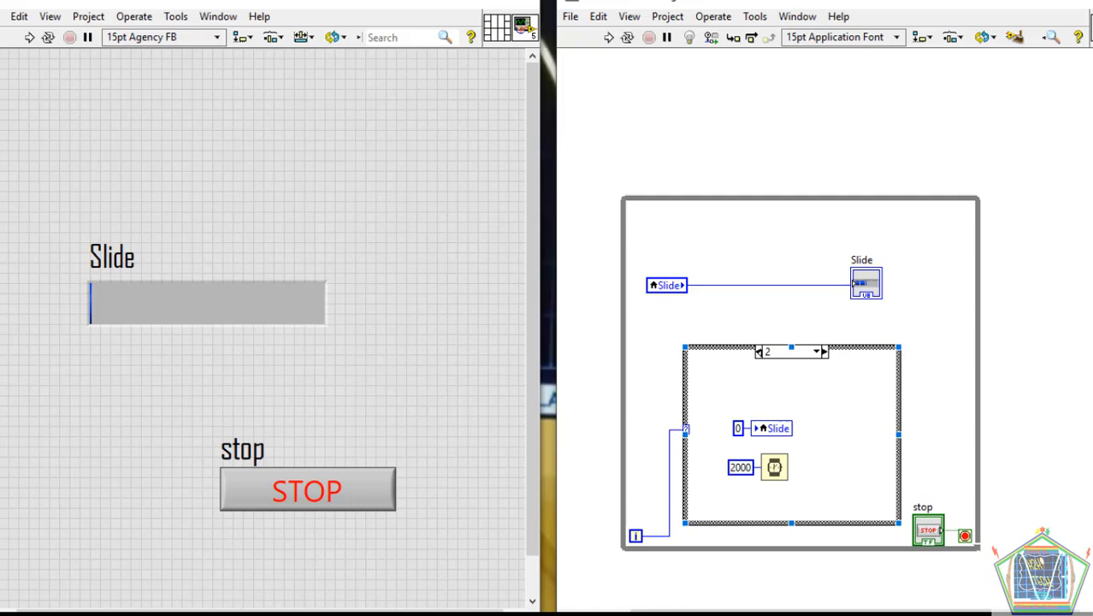
pyautogui.click(760, 353)
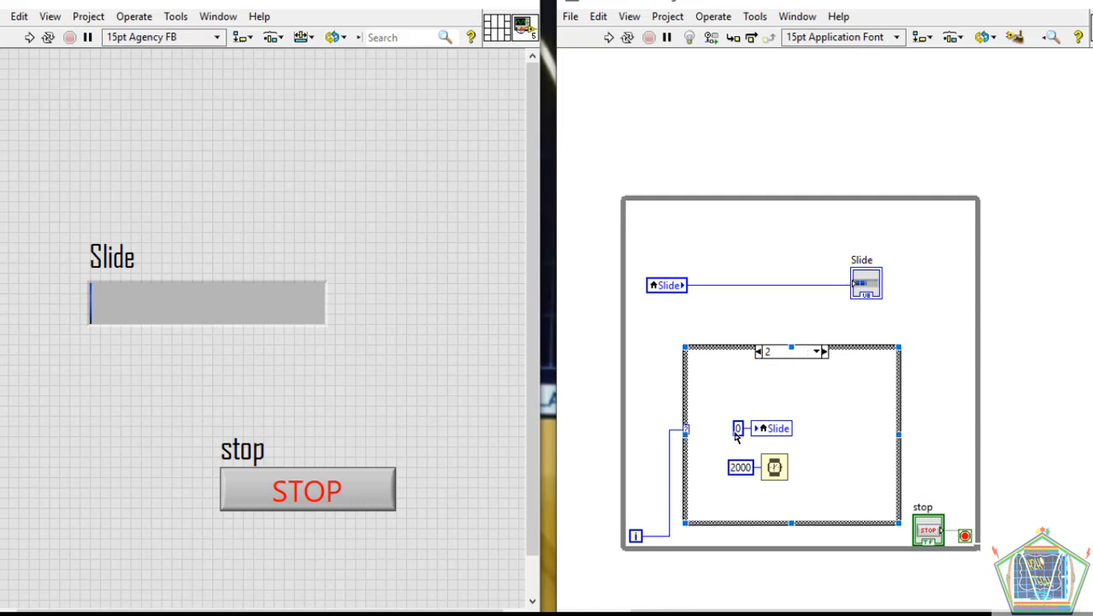
pyautogui.click(737, 428)
pyautogui.write('80')
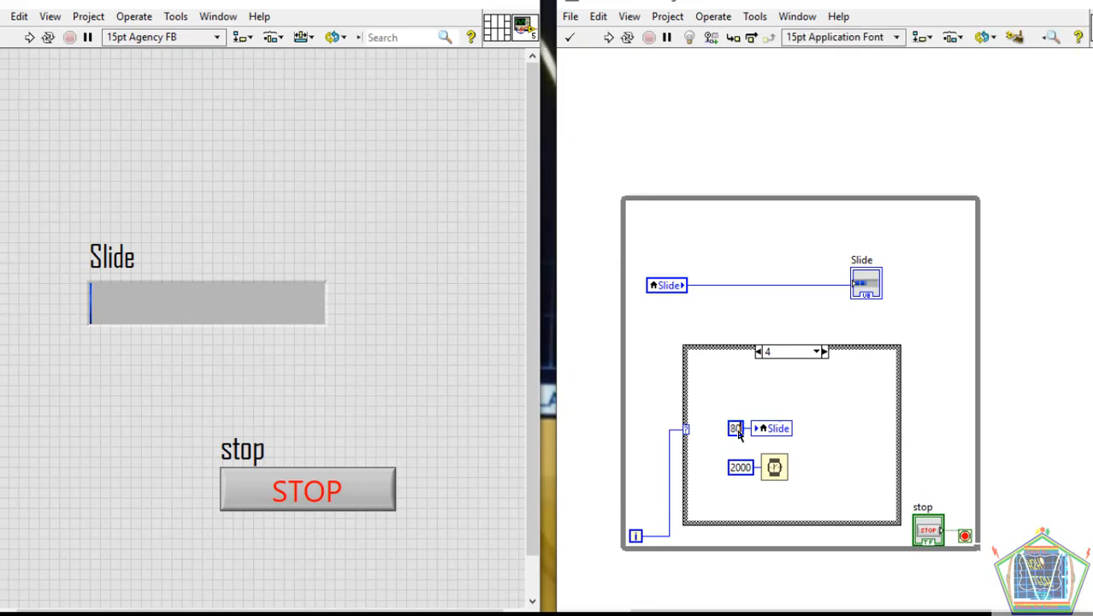
pyautogui.click(823, 352)
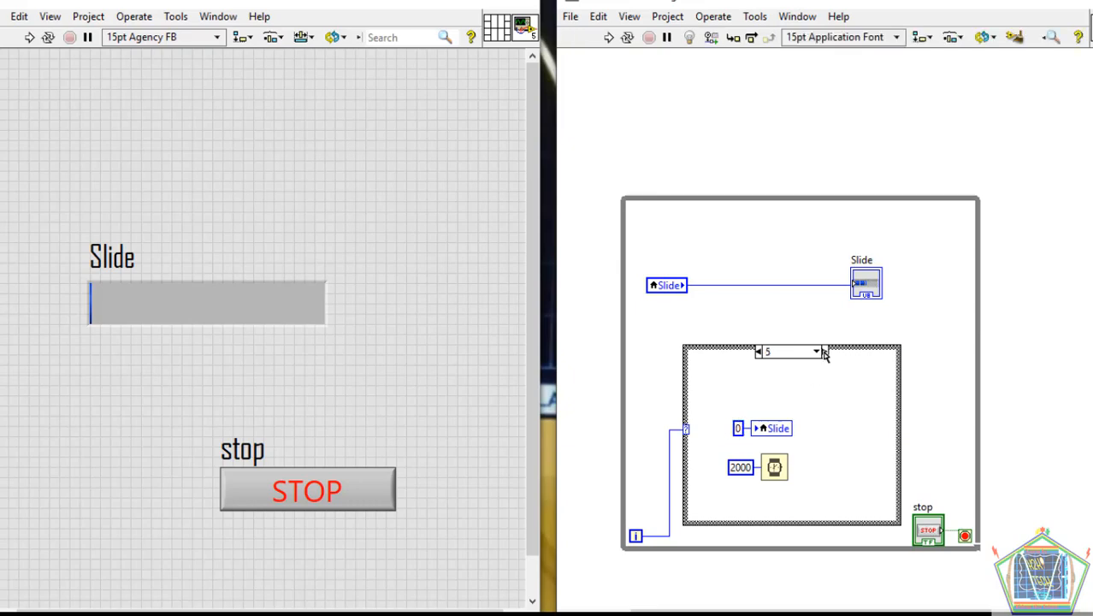
pyautogui.click(739, 427)
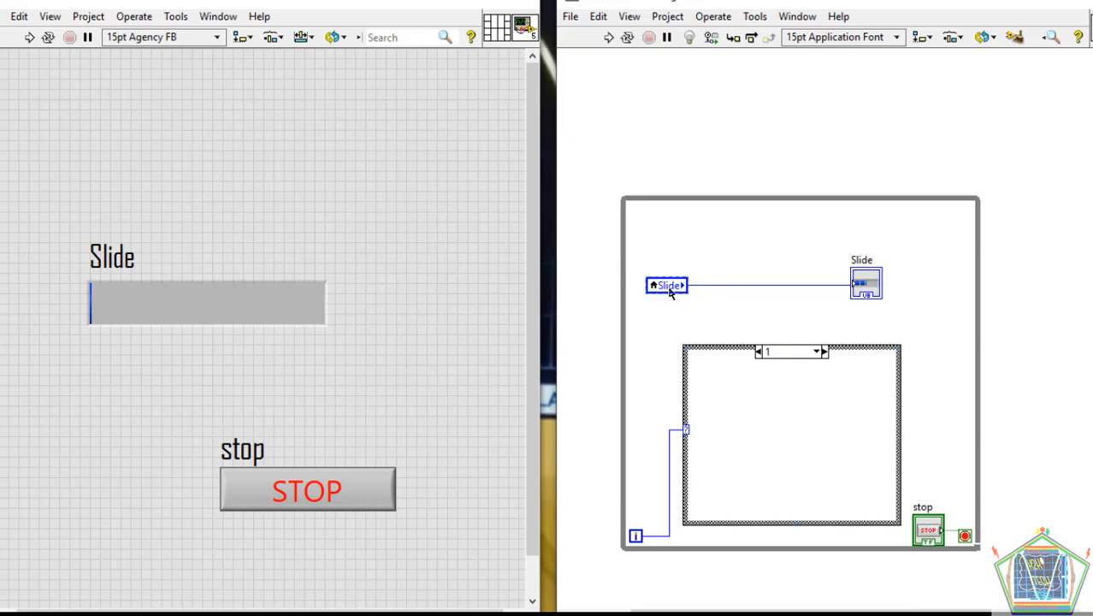
# Step: Copy the Slide local variable into case 1 and feed it a constant 20
pyautogui.moveTo(668, 284); pyautogui.dragTo(768, 414)
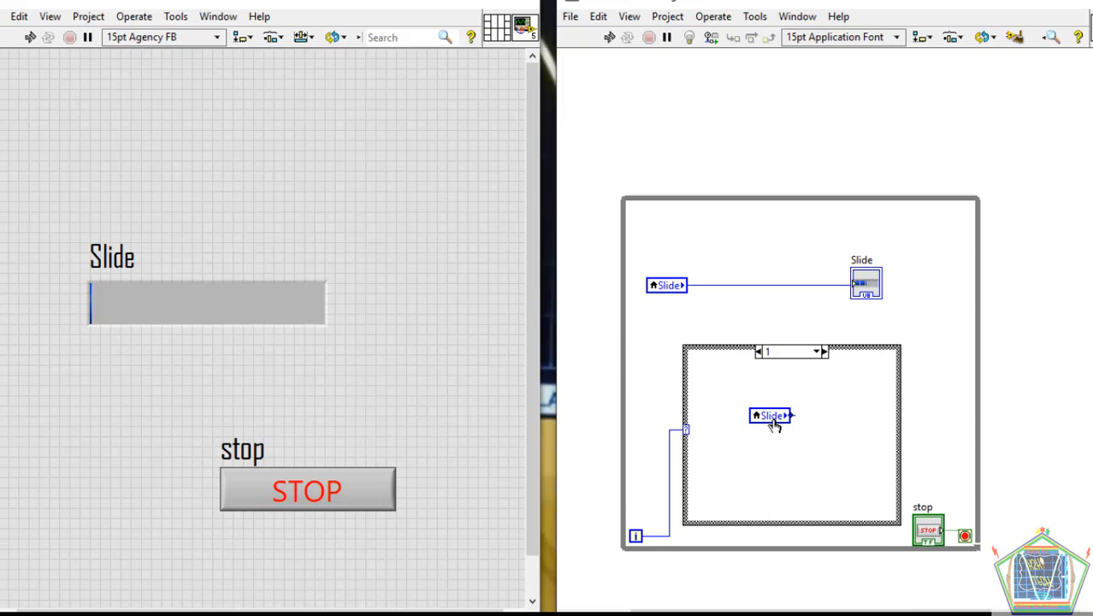
pyautogui.rightClick(770, 416)
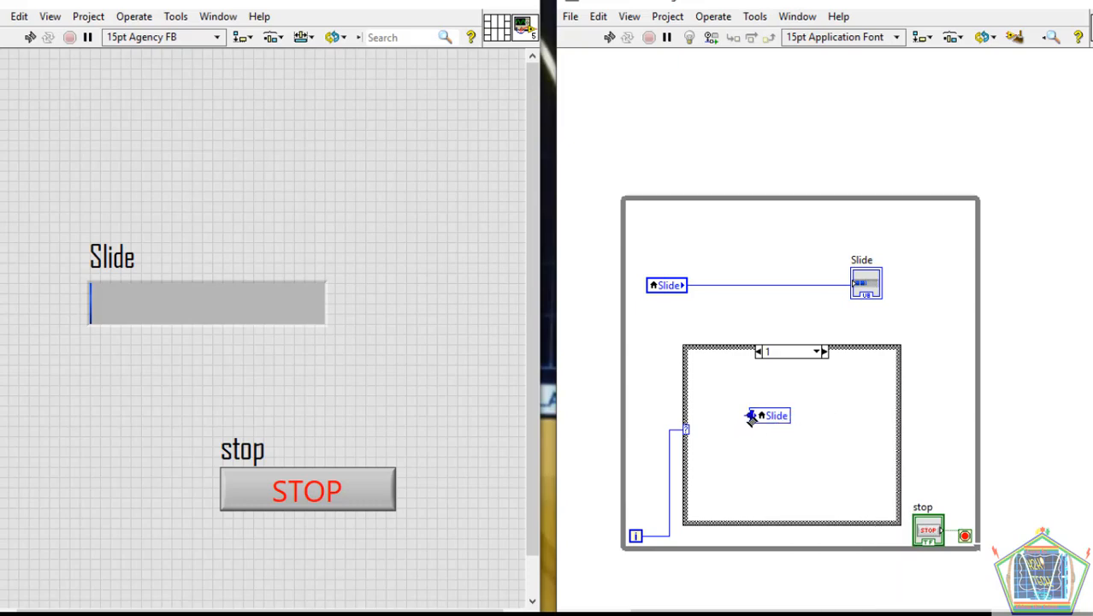
pyautogui.rightClick(773, 415)
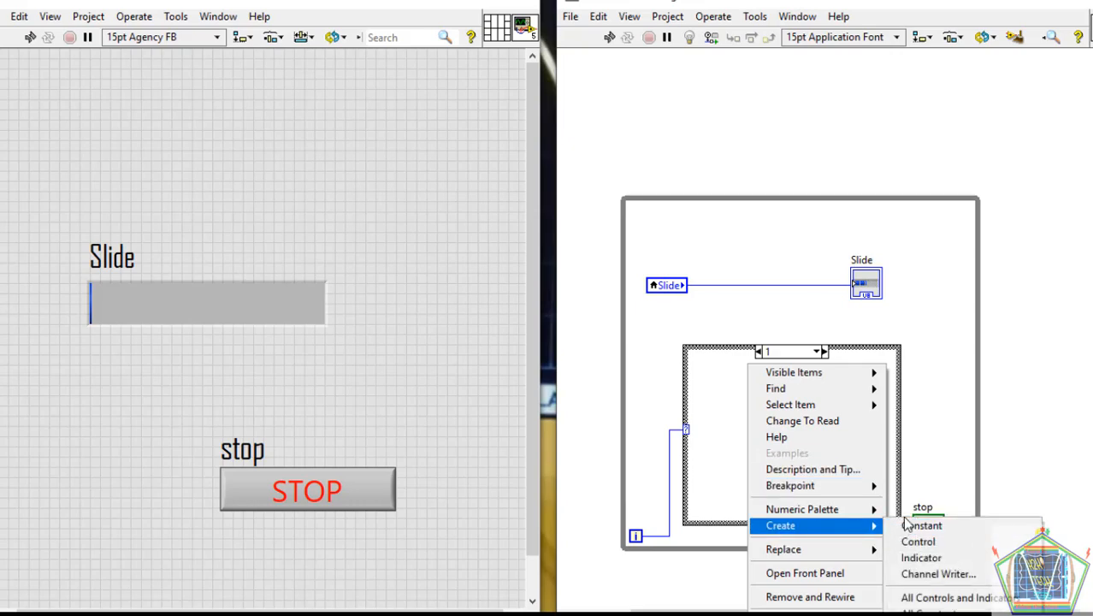
pyautogui.click(917, 540)
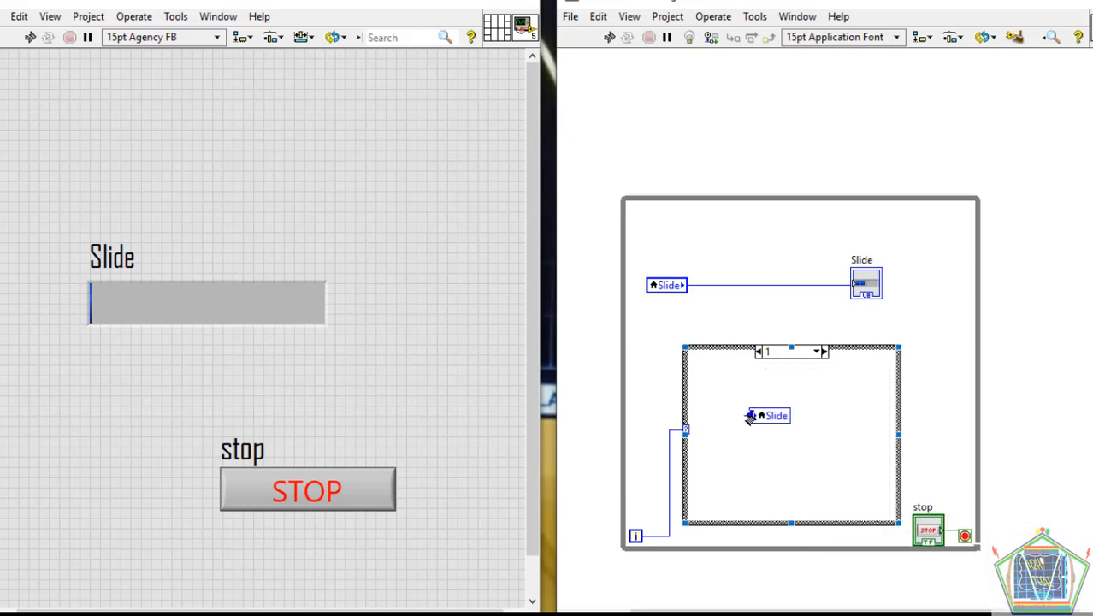
pyautogui.rightClick(766, 416)
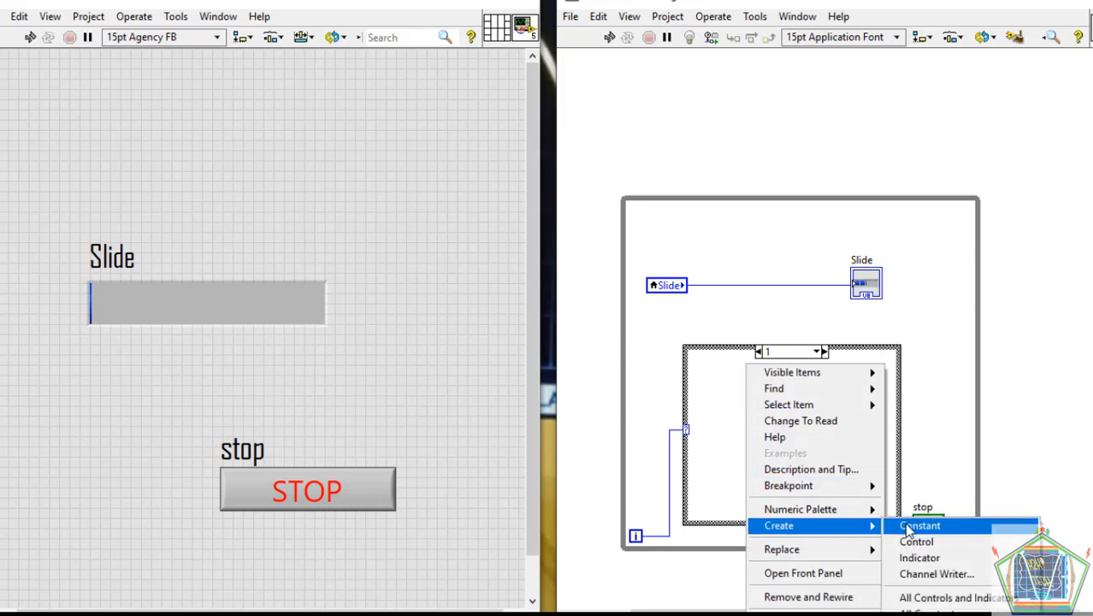
pyautogui.click(921, 526)
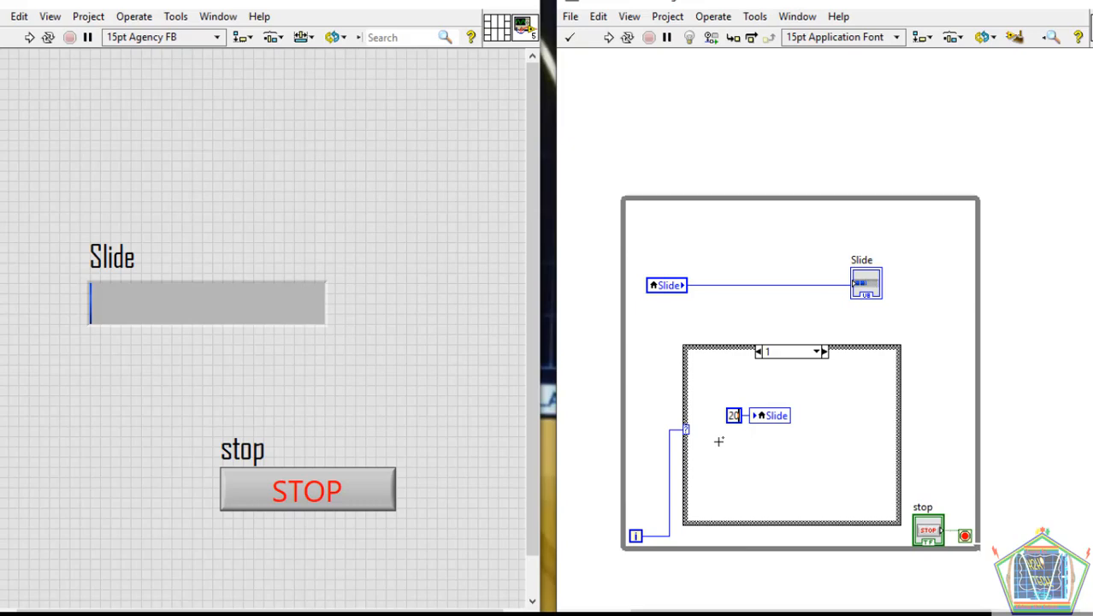
# Step: Add a Wait (ms) function to case 1 with a 2000 millisecond constant
pyautogui.rightClick(719, 441)
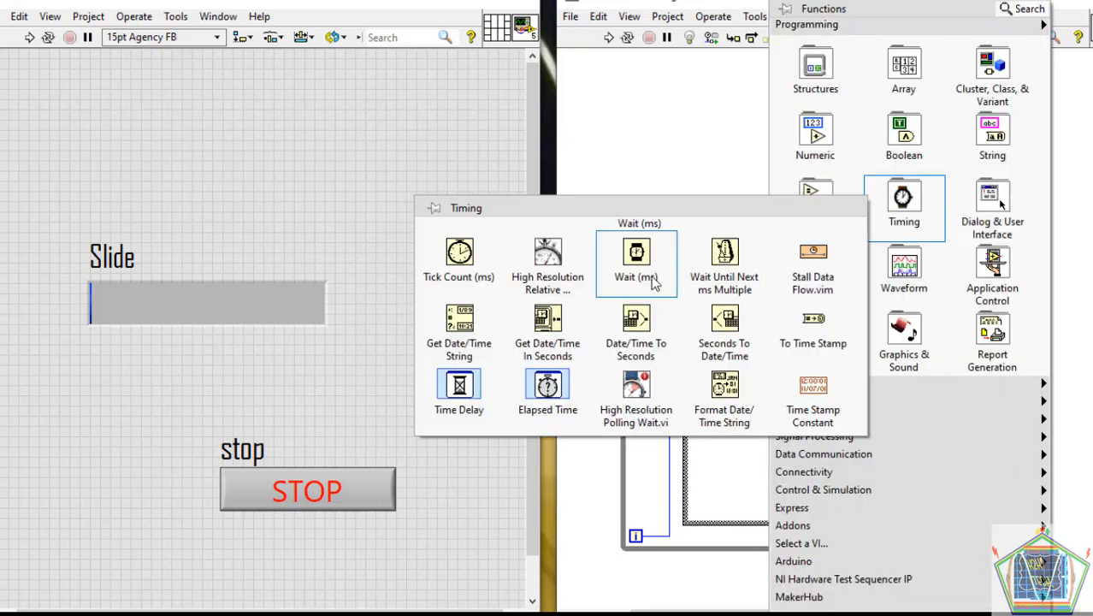
pyautogui.click(636, 252)
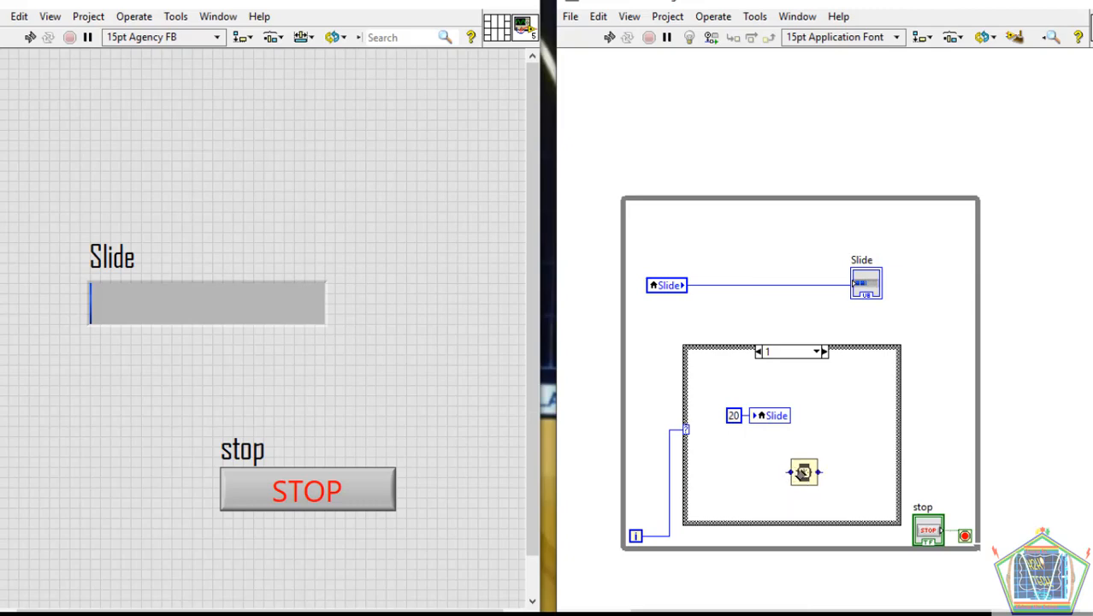
pyautogui.rightClick(803, 473)
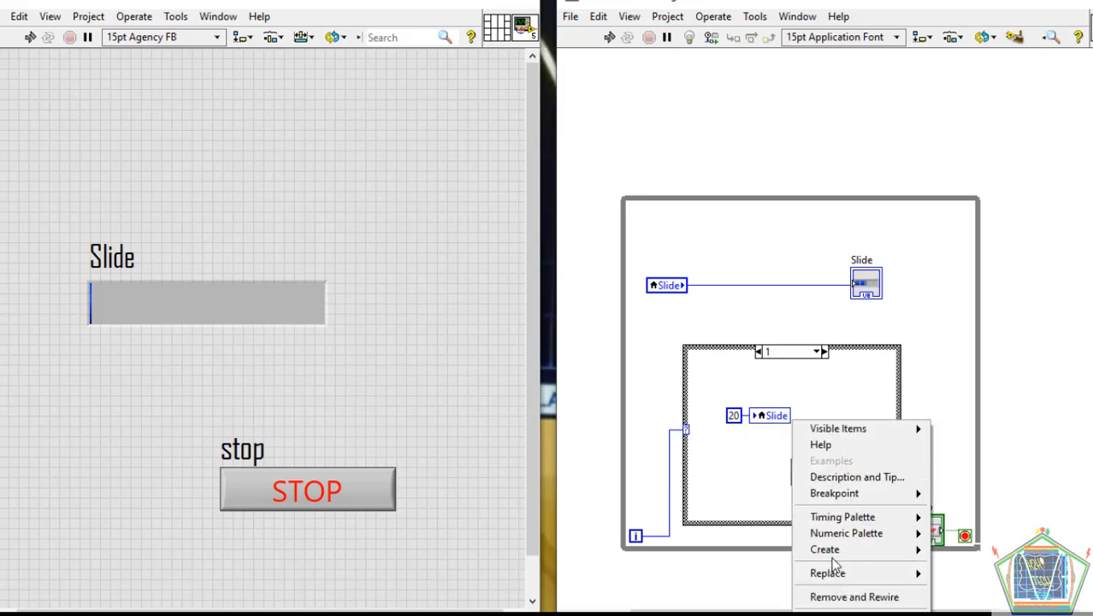
pyautogui.click(824, 549)
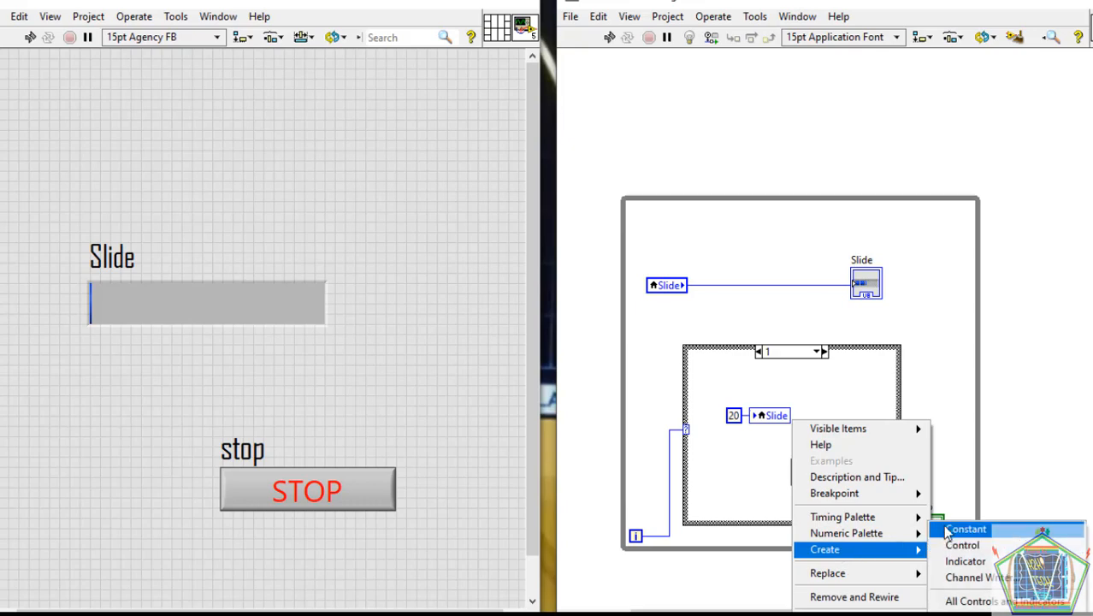
pyautogui.click(962, 544)
pyautogui.write('2000')
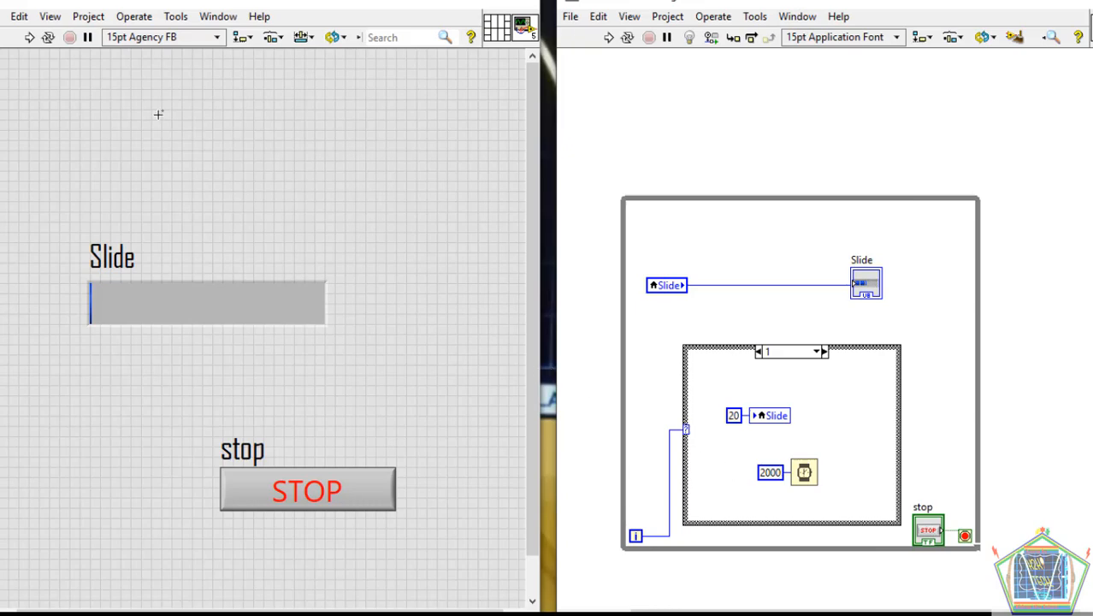
# Step: Run the VI to watch the Slide fill, then abort execution
pyautogui.click(29, 37)
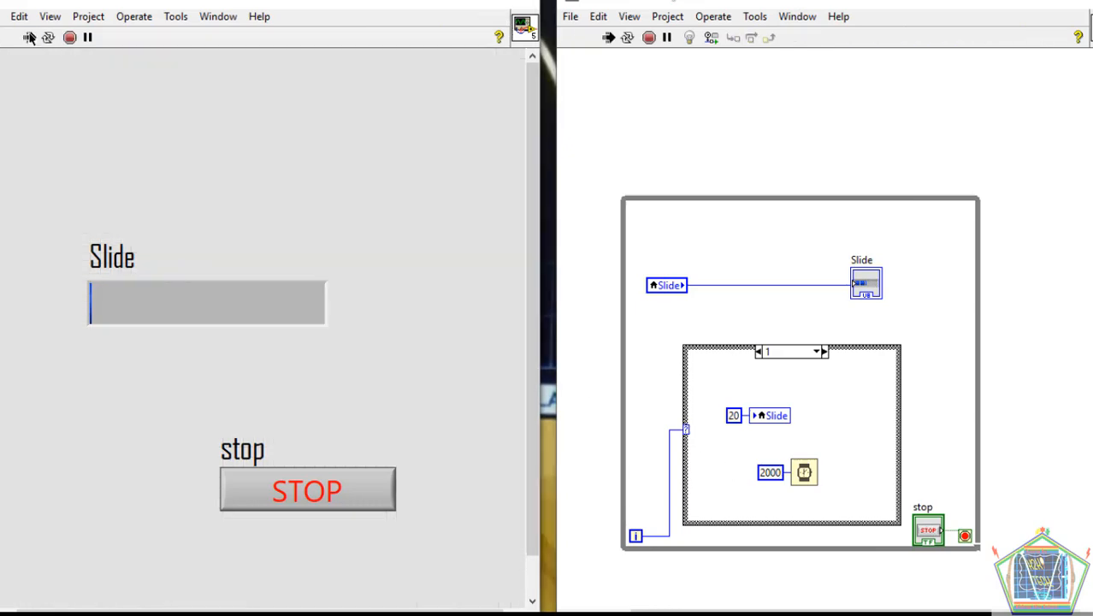
pyautogui.click(29, 38)
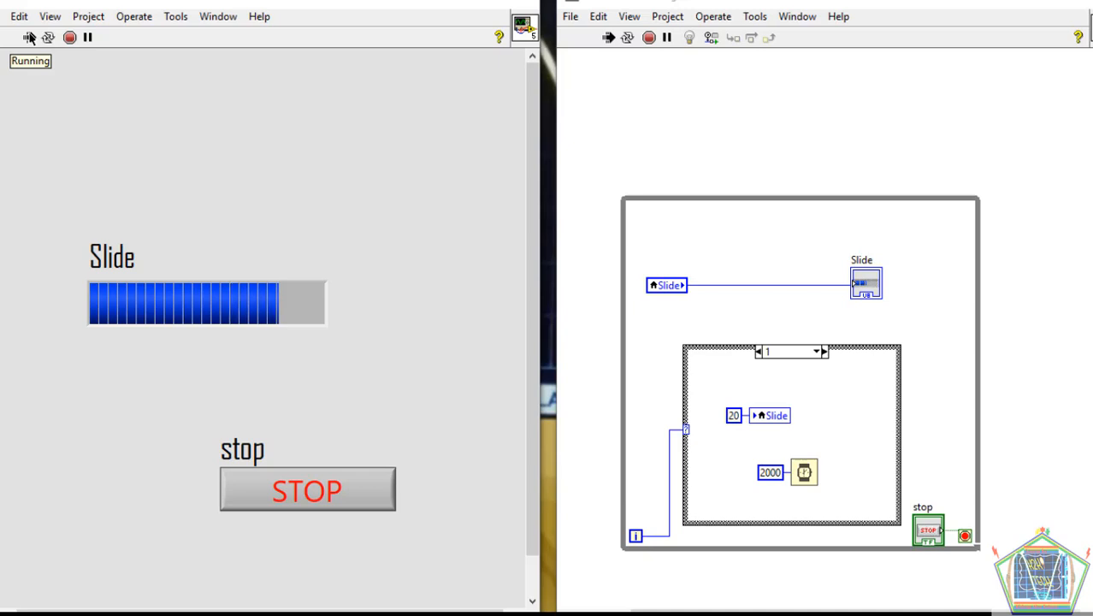
pyautogui.moveTo(70, 38)
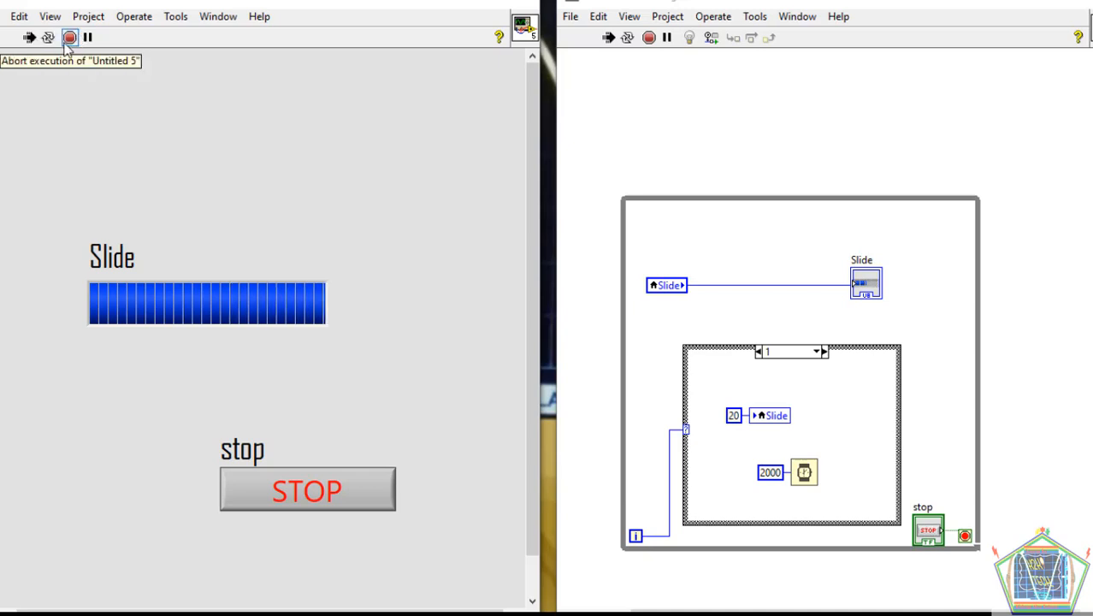
pyautogui.moveTo(87, 37)
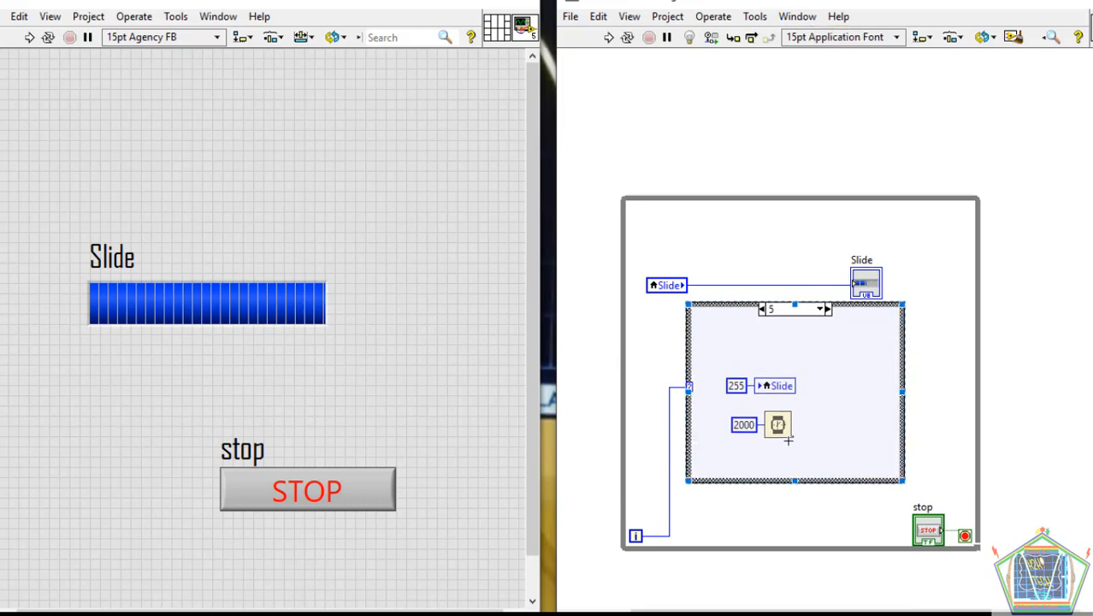
pyautogui.moveTo(742, 520)
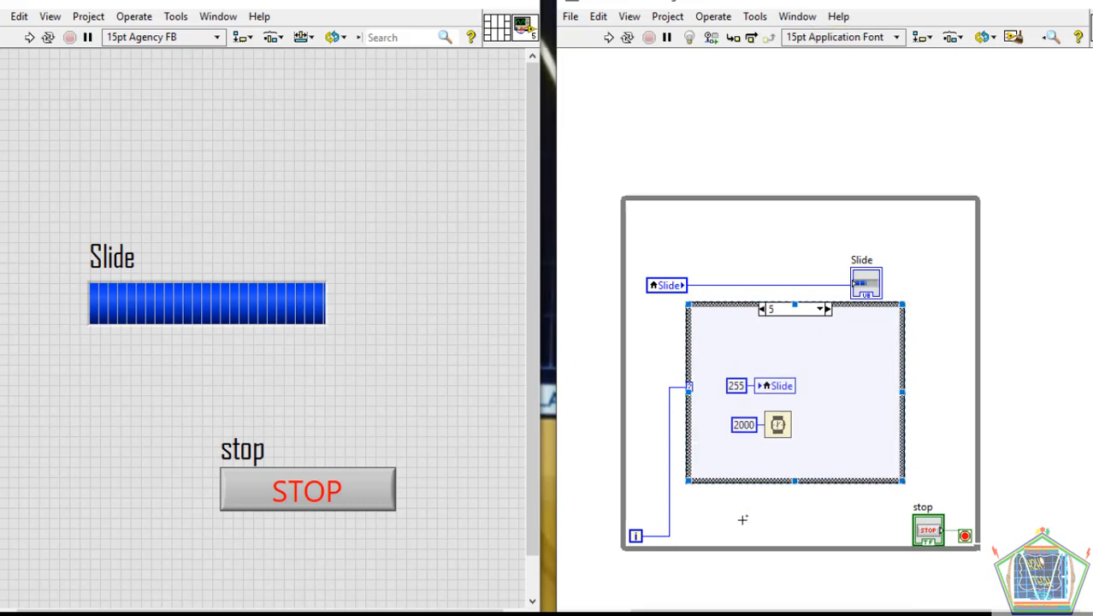
# Step: Place a Comparison function below the case structure and give its input a constant 5
pyautogui.click(789, 205)
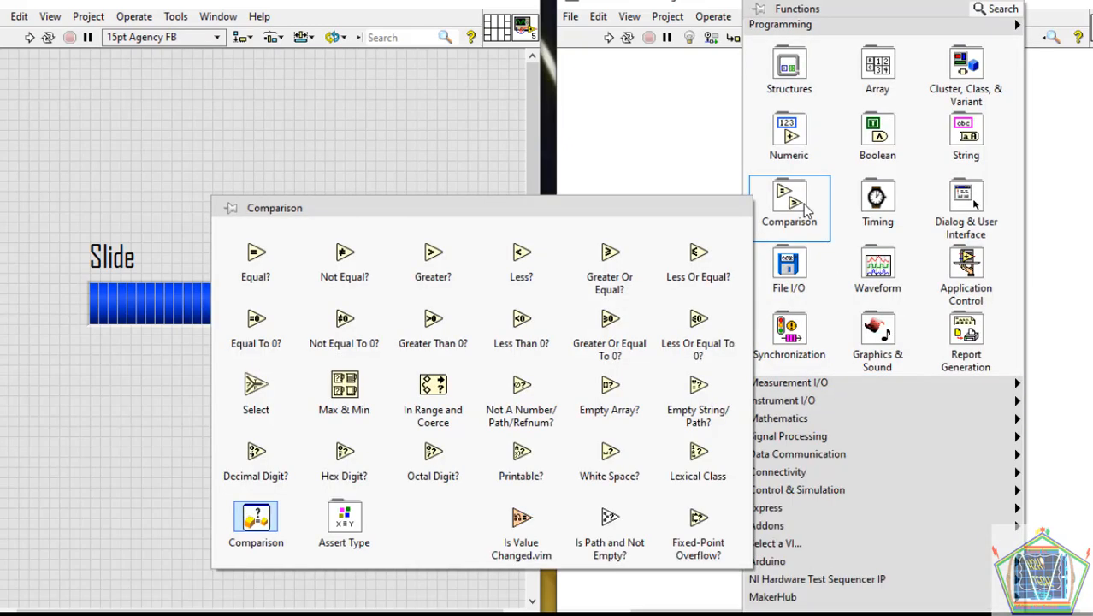
pyautogui.moveTo(265, 270)
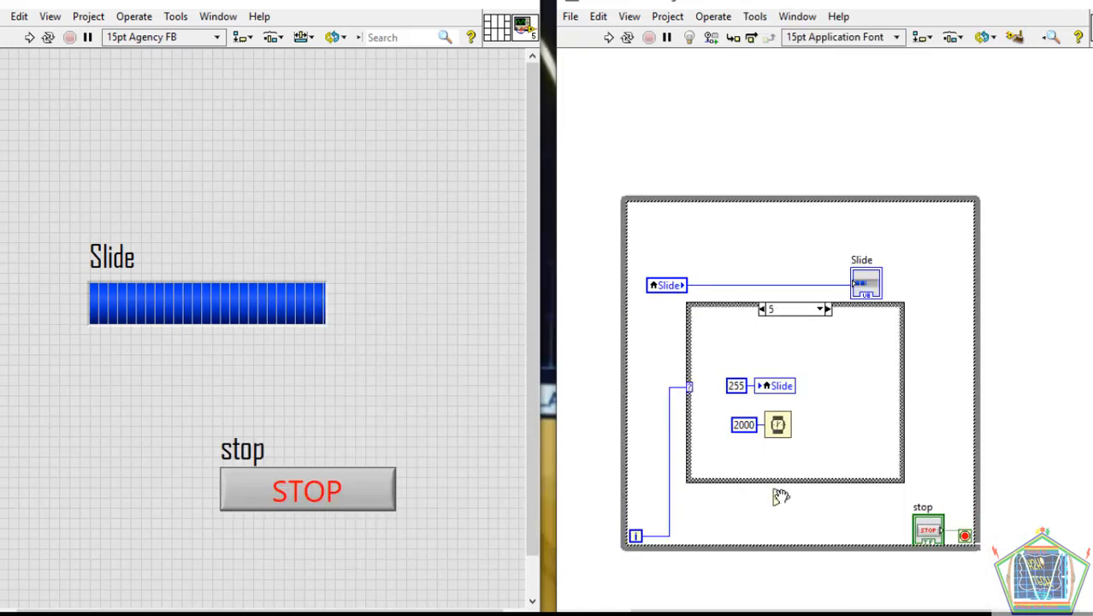
pyautogui.rightClick(779, 425)
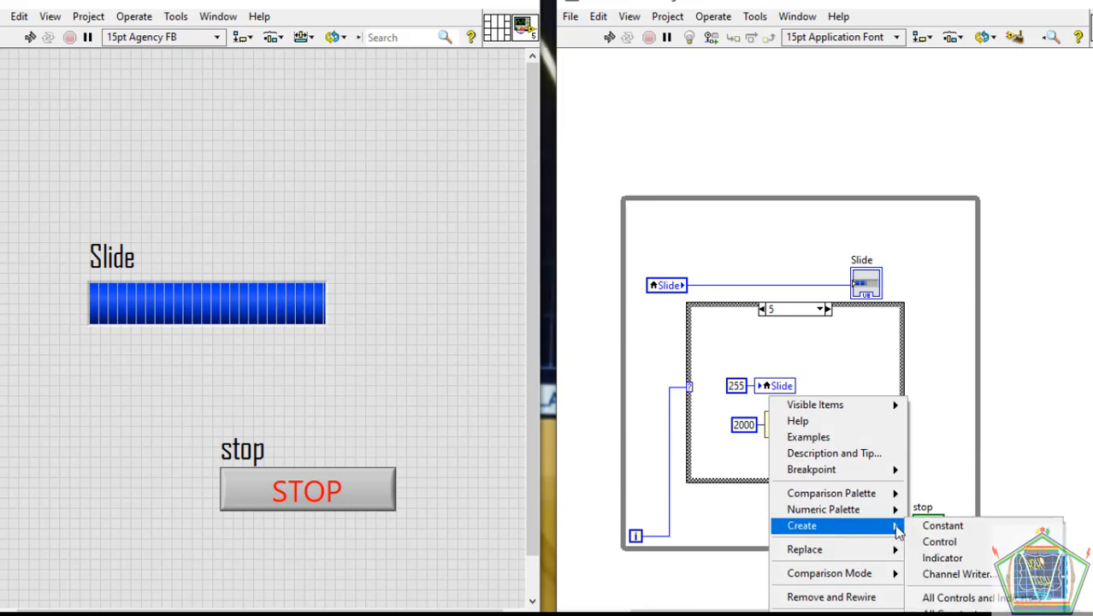
pyautogui.click(943, 525)
pyautogui.write('5')
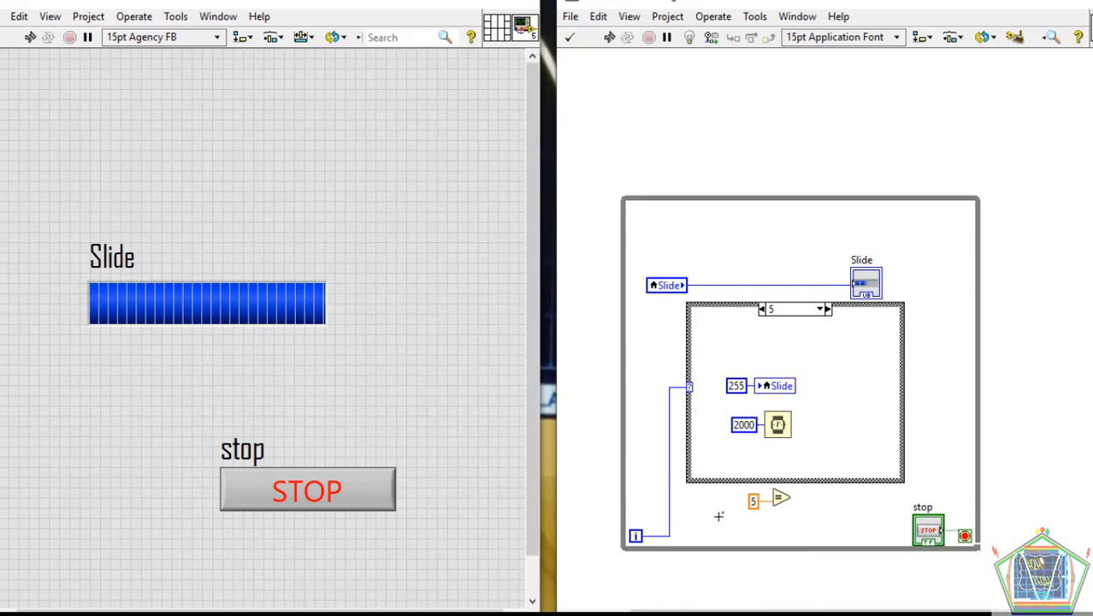
pyautogui.moveTo(676, 510)
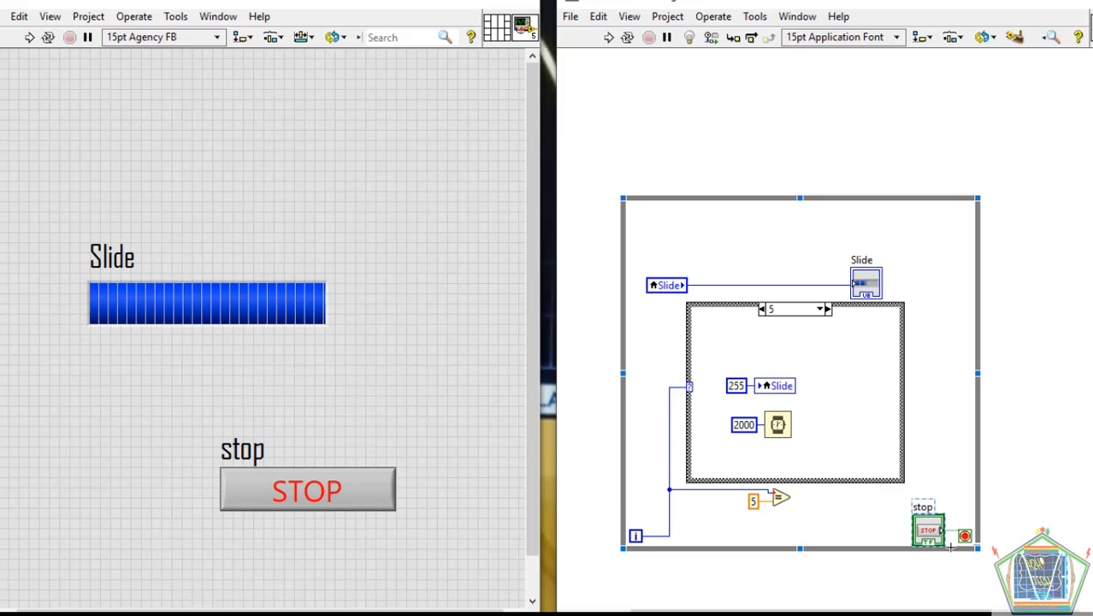
# Step: Wire the comparison-with-5 output toward the while loop's condition terminal
pyautogui.click(308, 490)
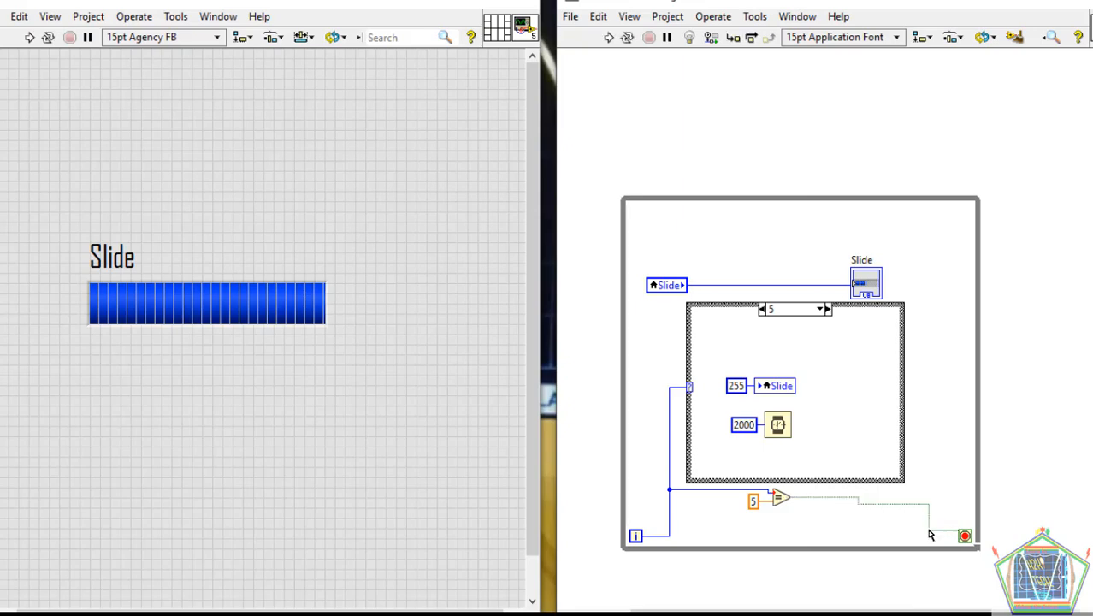
pyautogui.moveTo(340, 390)
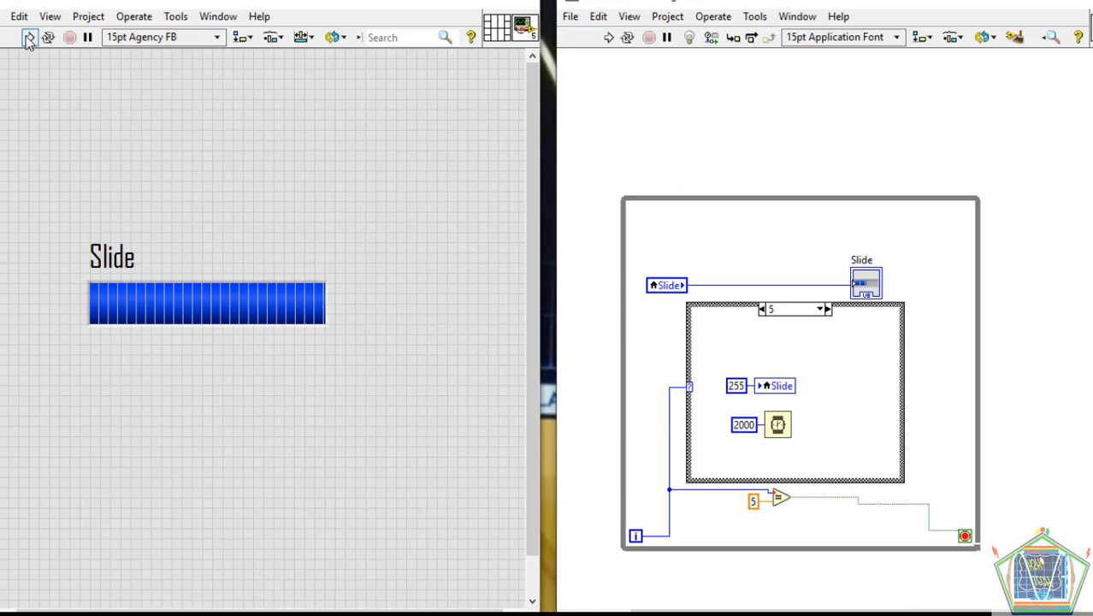
pyautogui.moveTo(27, 38)
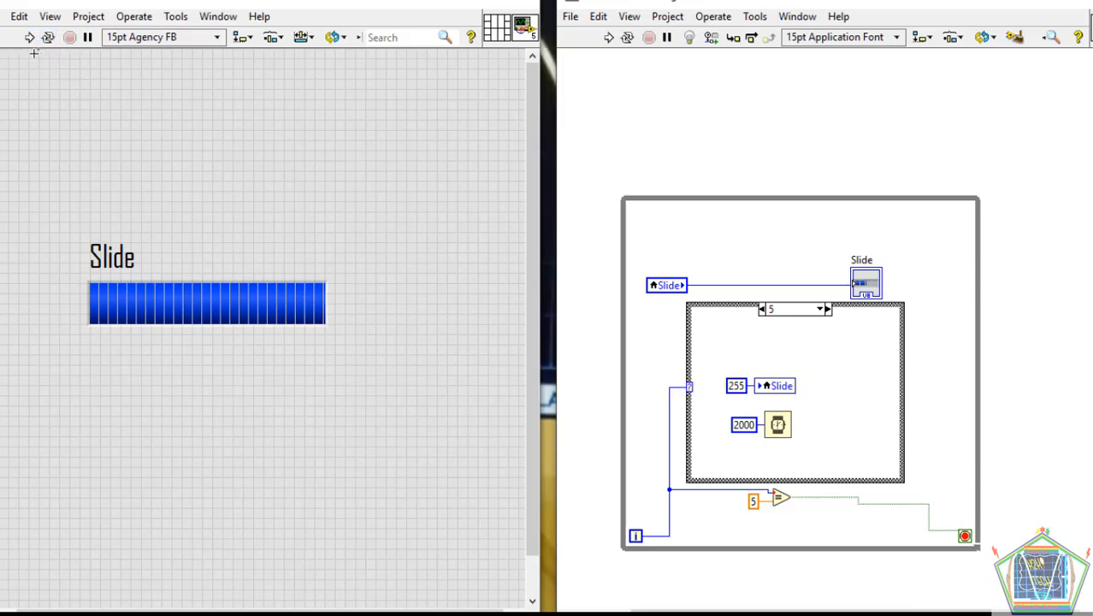
pyautogui.moveTo(29, 38)
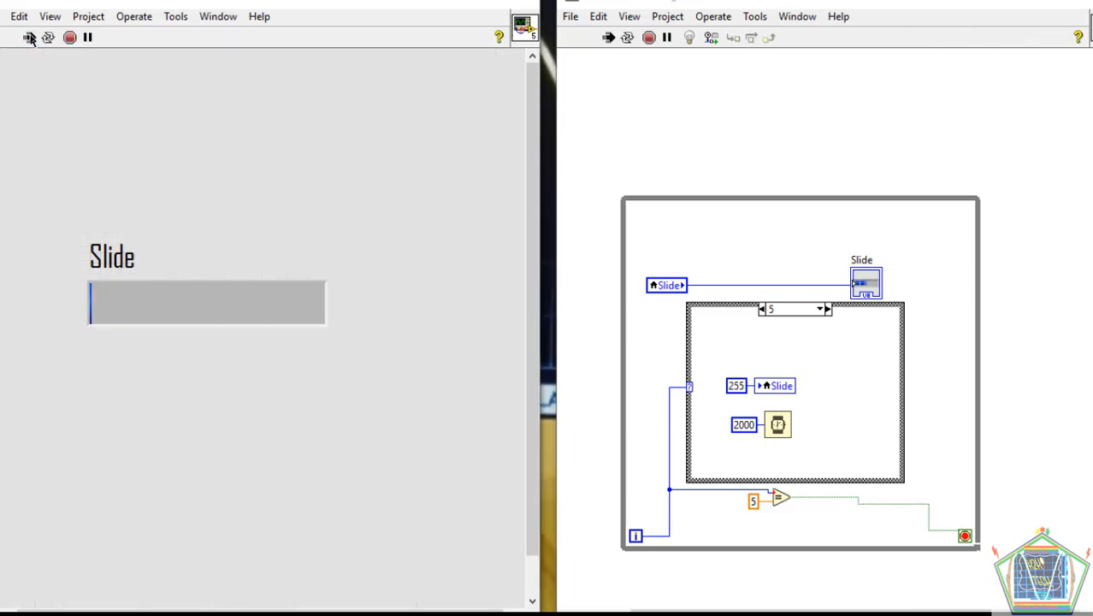
pyautogui.click(29, 38)
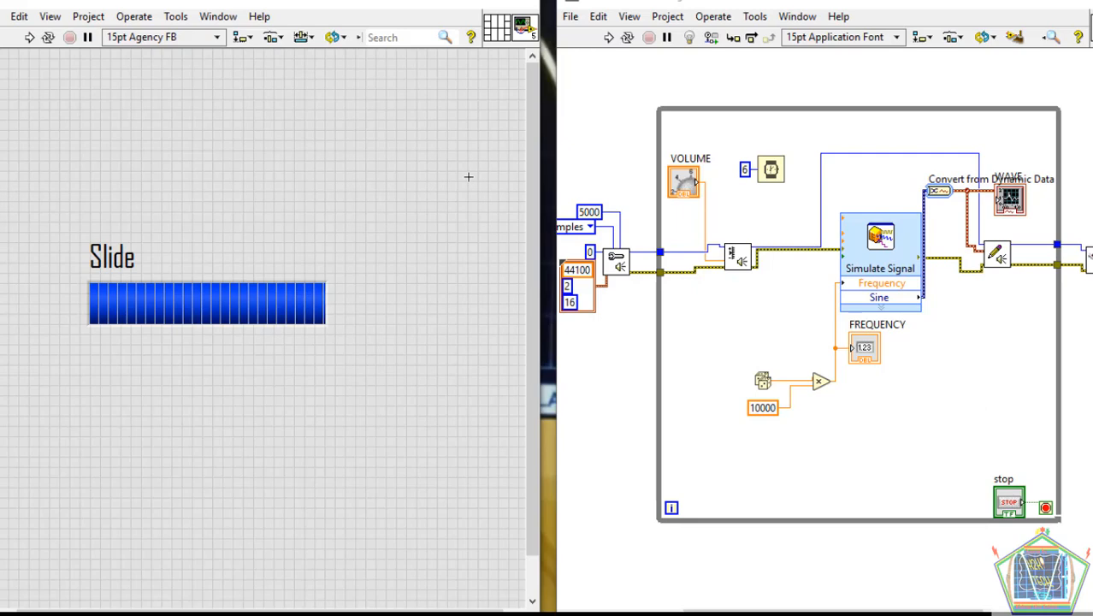
pyautogui.moveTo(469, 176)
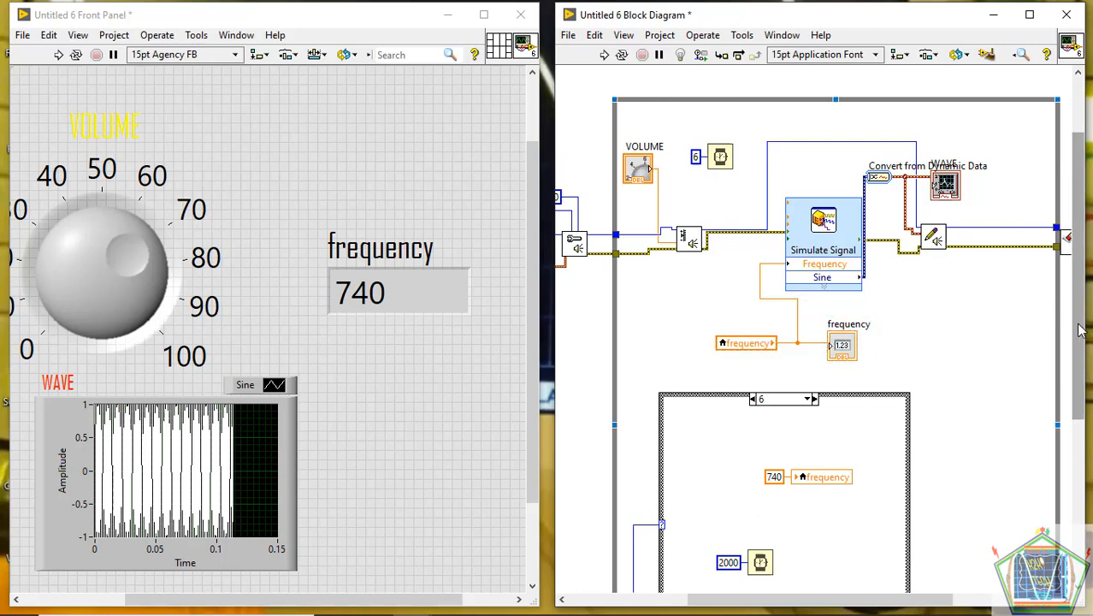
pyautogui.scroll(-3)
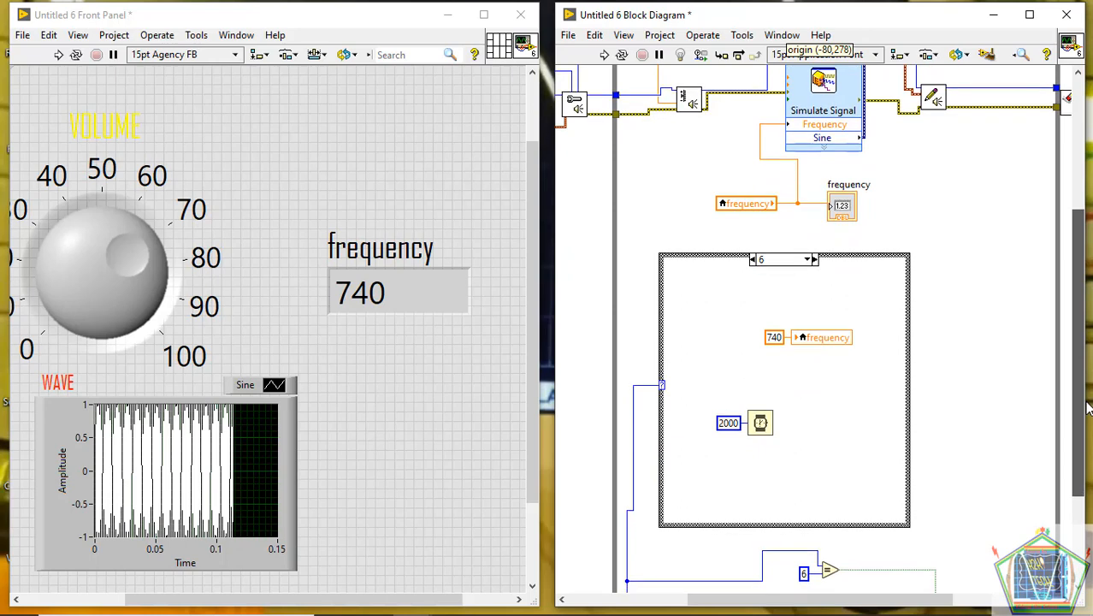
pyautogui.scroll(-3)
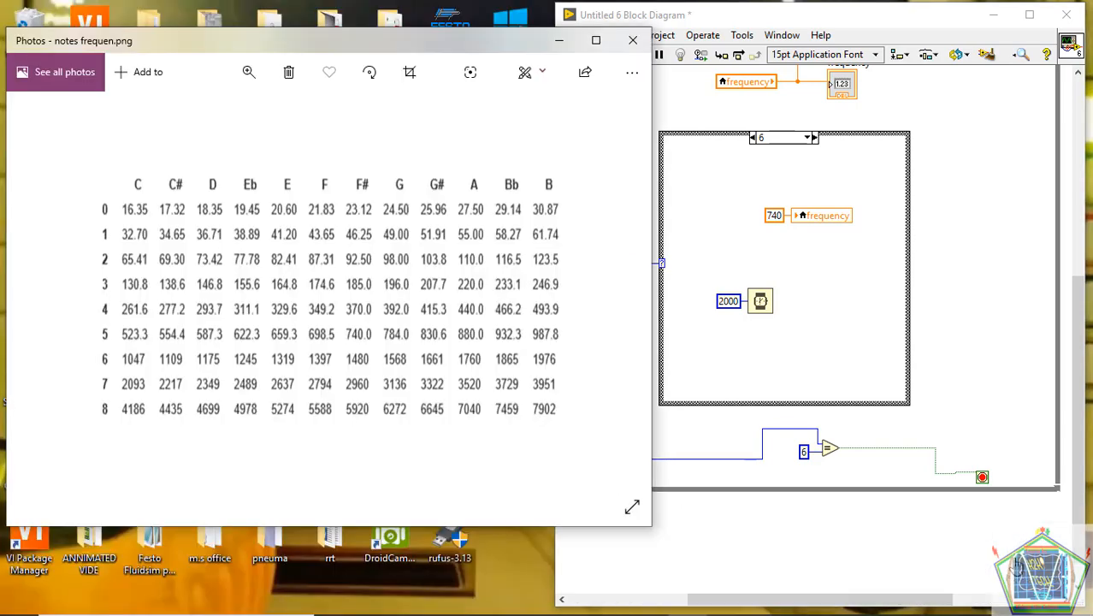
pyautogui.moveTo(92, 349)
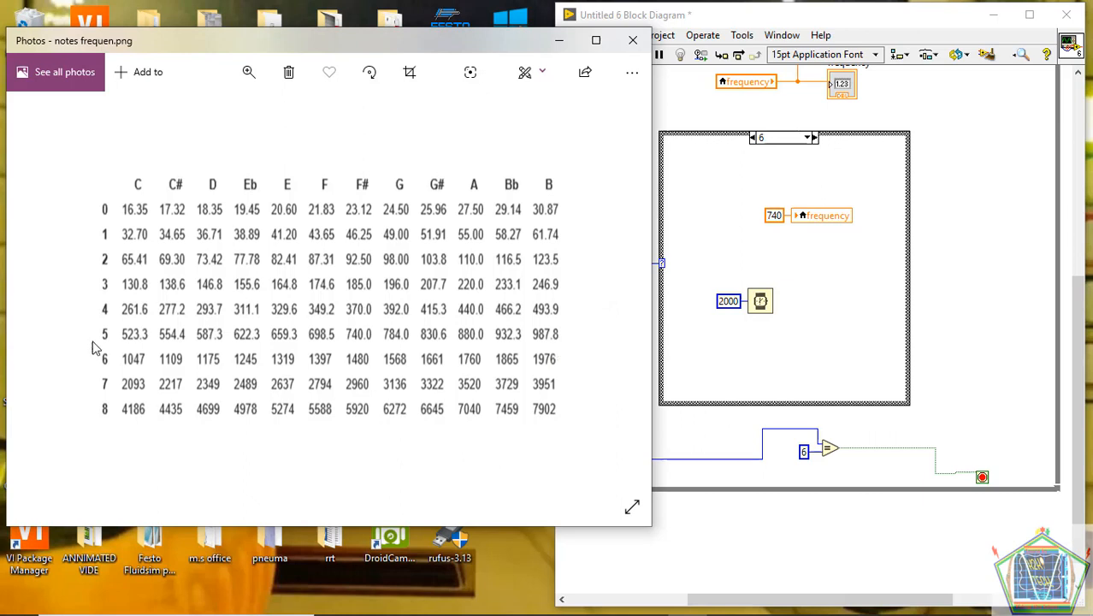
pyautogui.moveTo(300, 585)
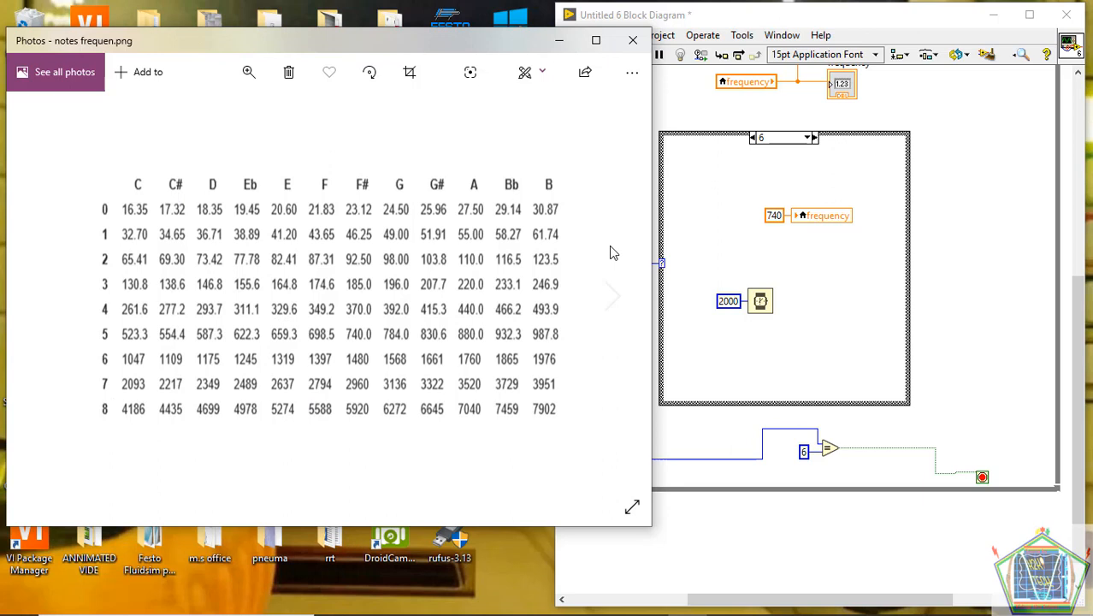
pyautogui.moveTo(97, 338)
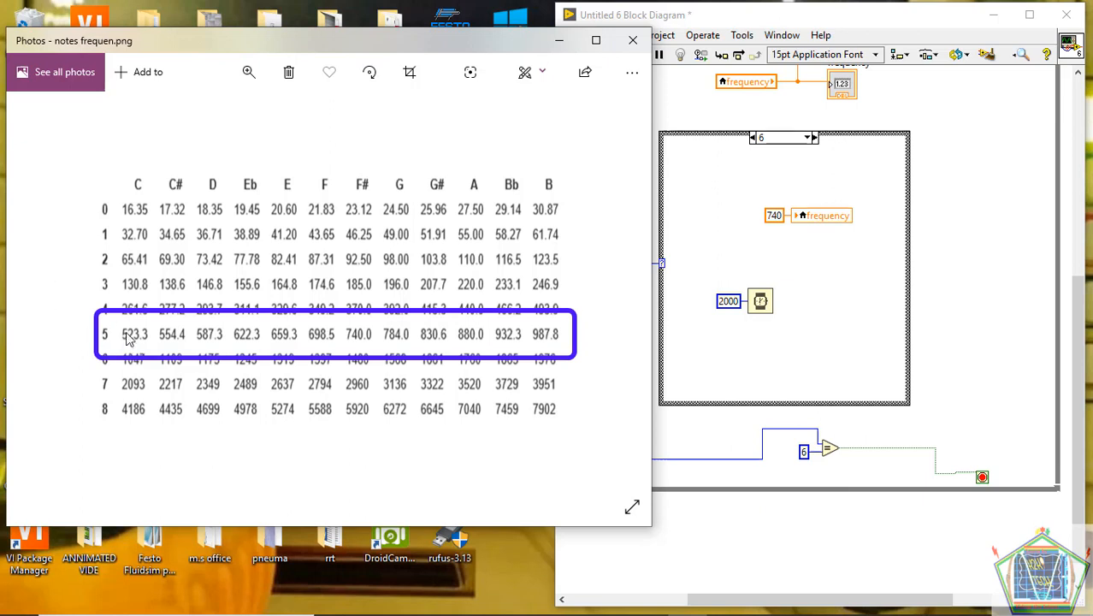
pyautogui.moveTo(233, 342)
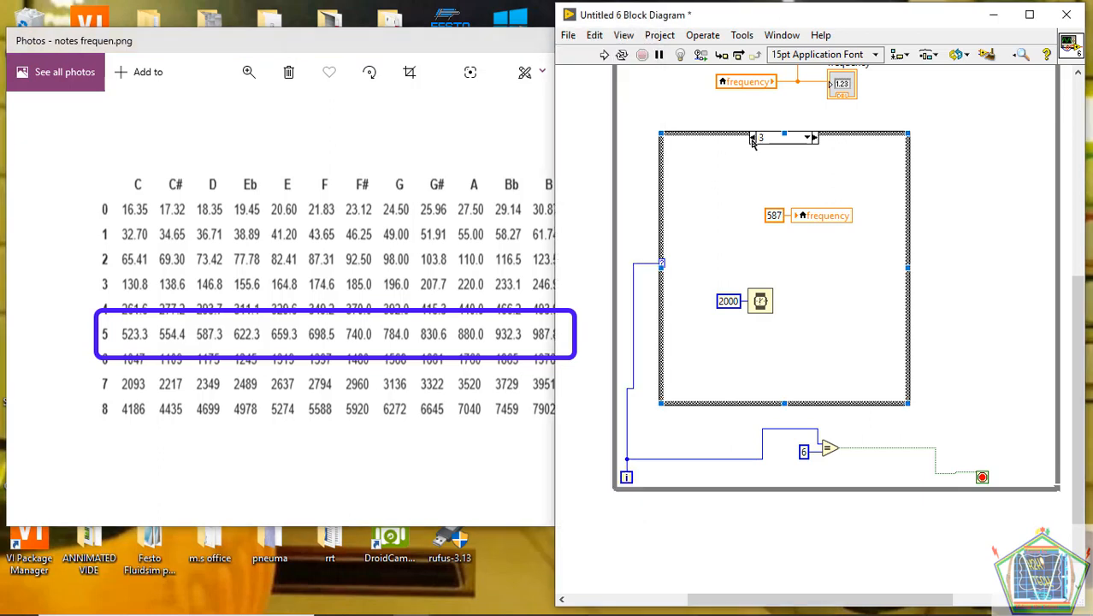
# Step: Show the Default case 0 of the case structure, which writes 880 to frequency
pyautogui.click(784, 136)
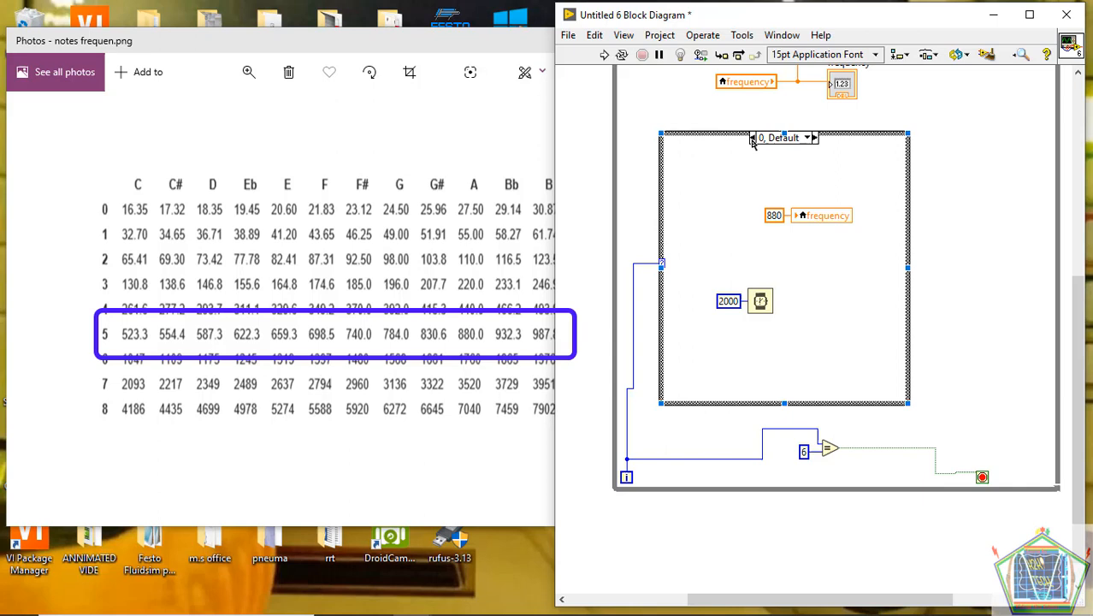
pyautogui.moveTo(710, 248)
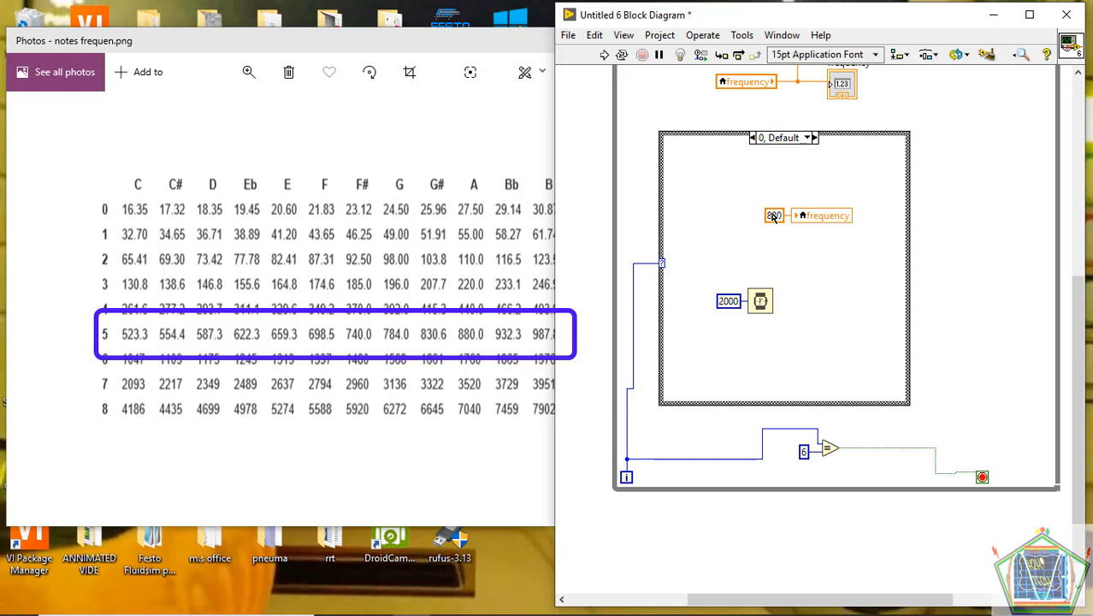
pyautogui.moveTo(766, 238)
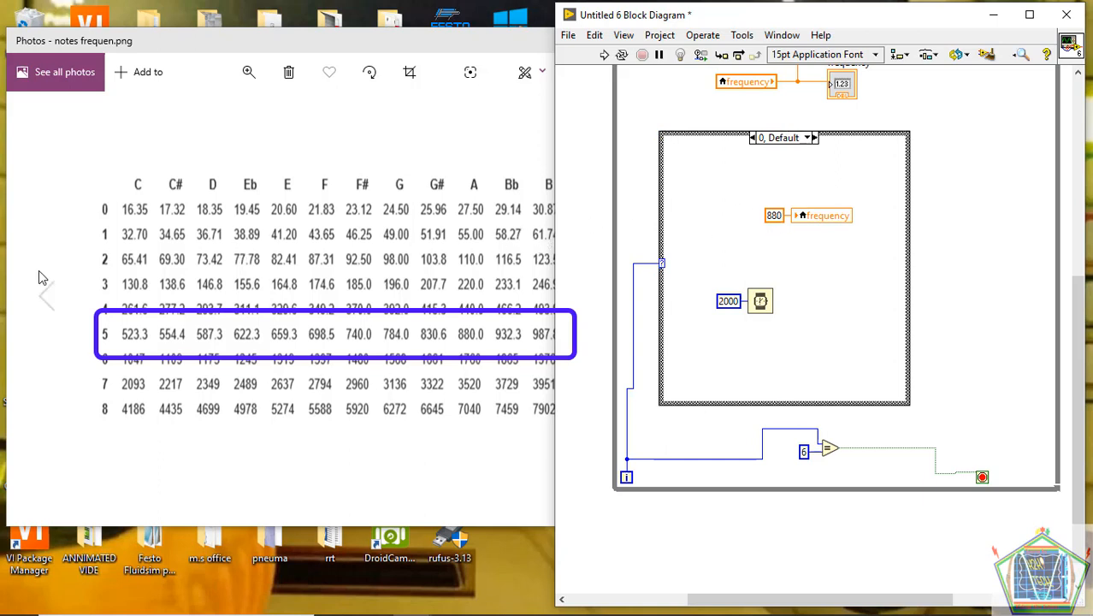
pyautogui.moveTo(522, 291)
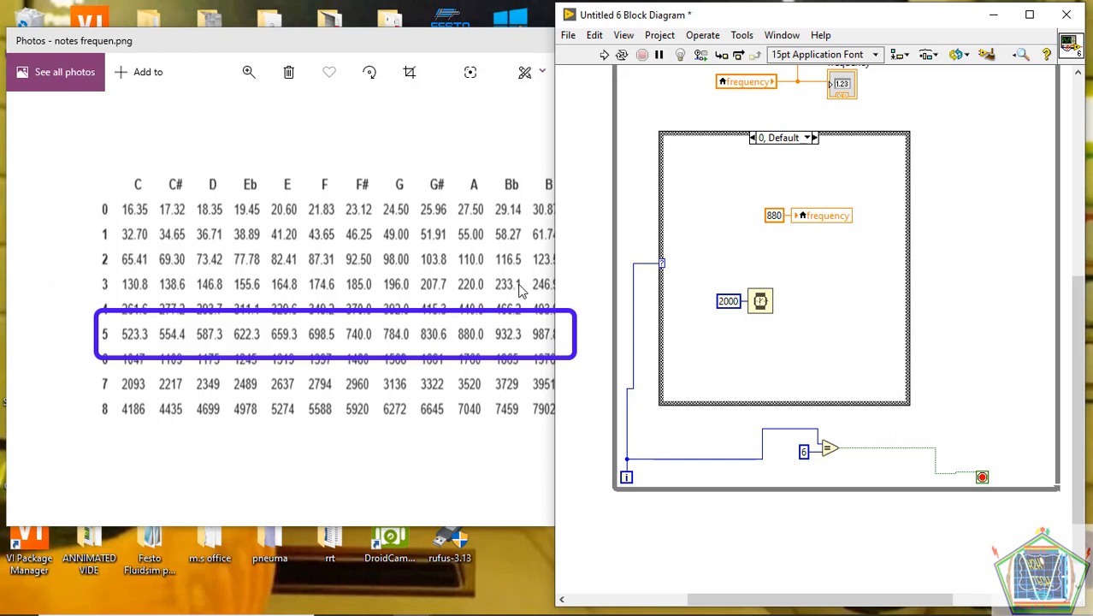
pyautogui.moveTo(470, 332)
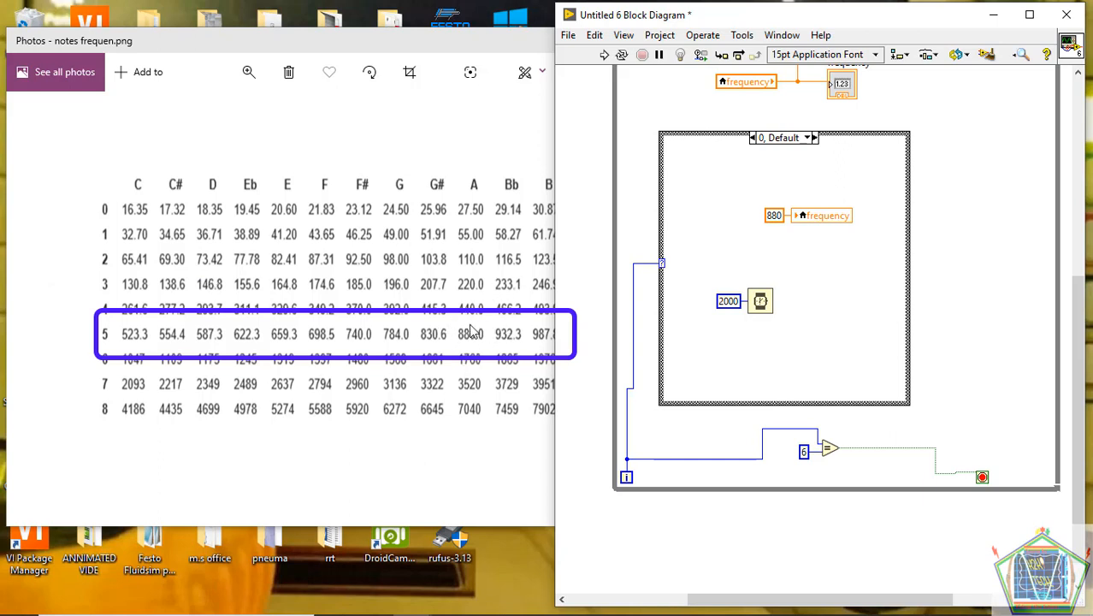
pyautogui.moveTo(482, 332)
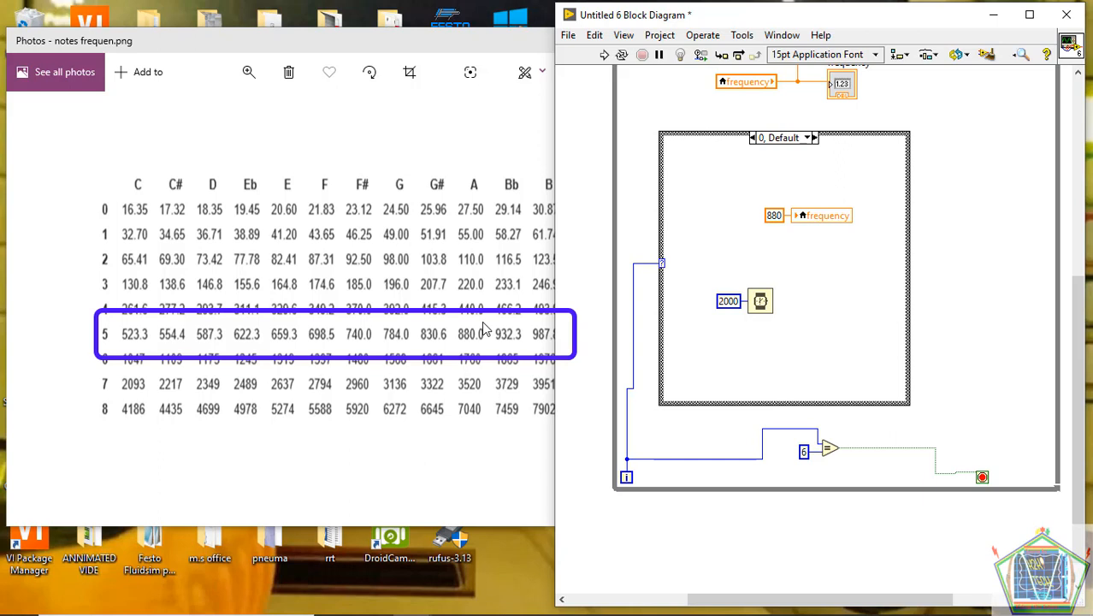
pyautogui.moveTo(493, 336)
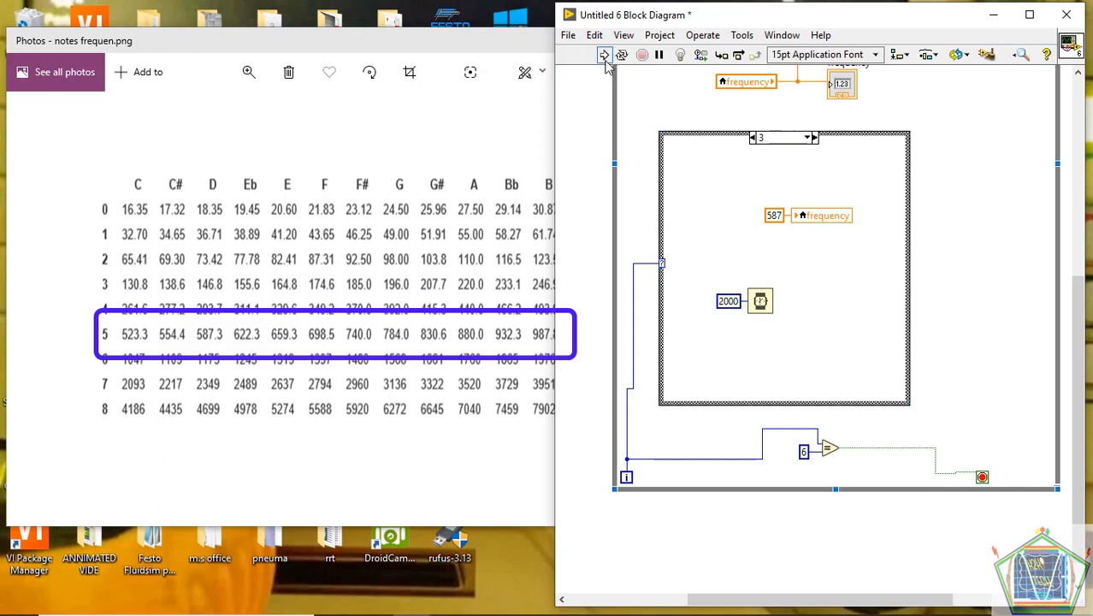
pyautogui.moveTo(604, 55)
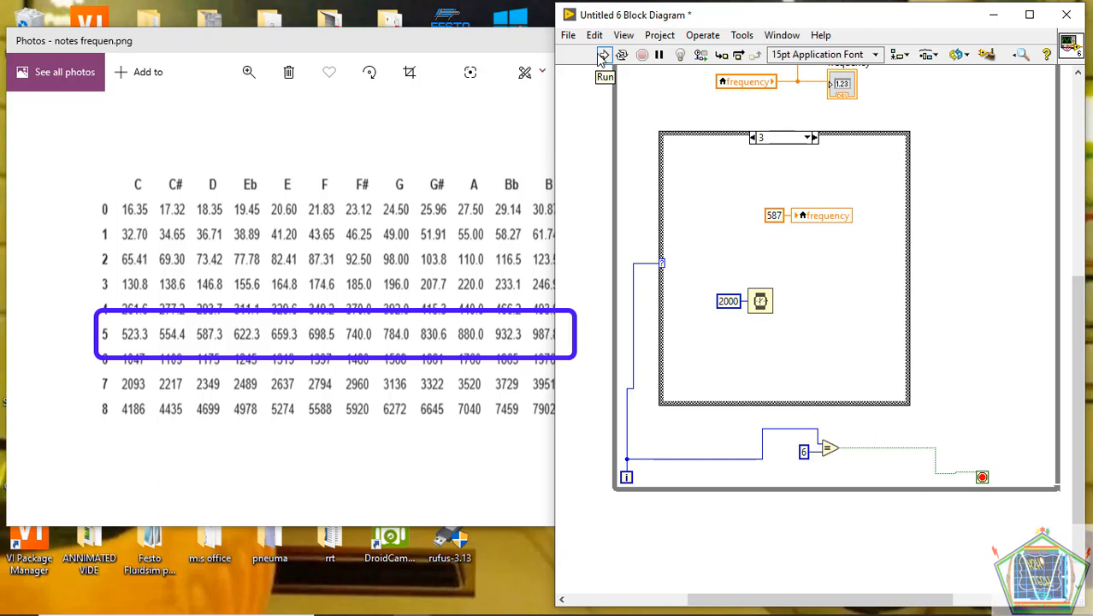
# Step: Run the sound generator VI so the front panel plays frequency 740 as a sine wave
pyautogui.click(605, 55)
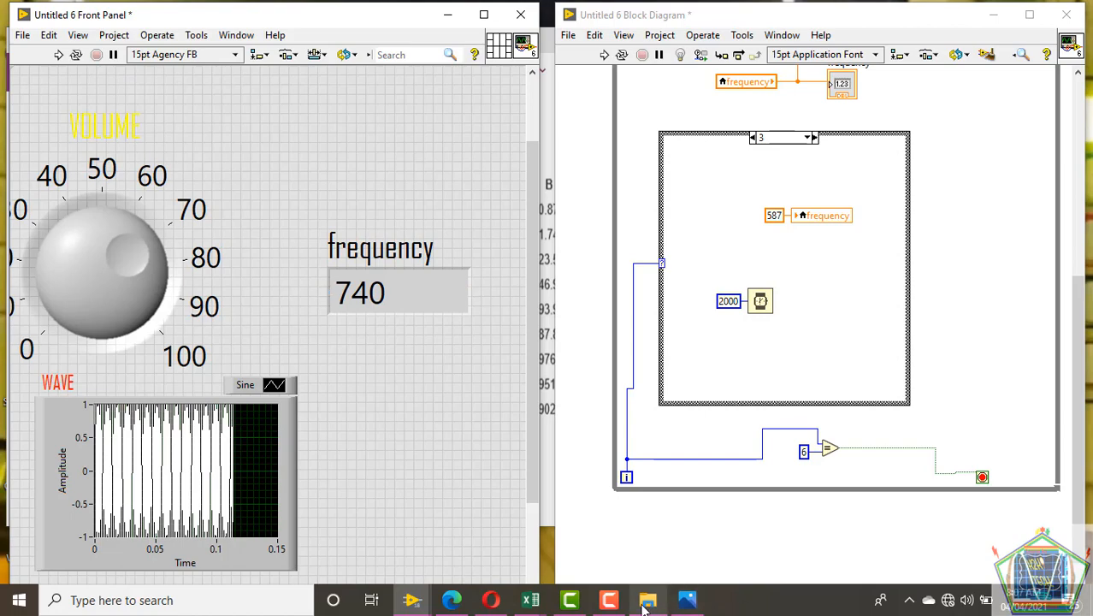
pyautogui.click(647, 599)
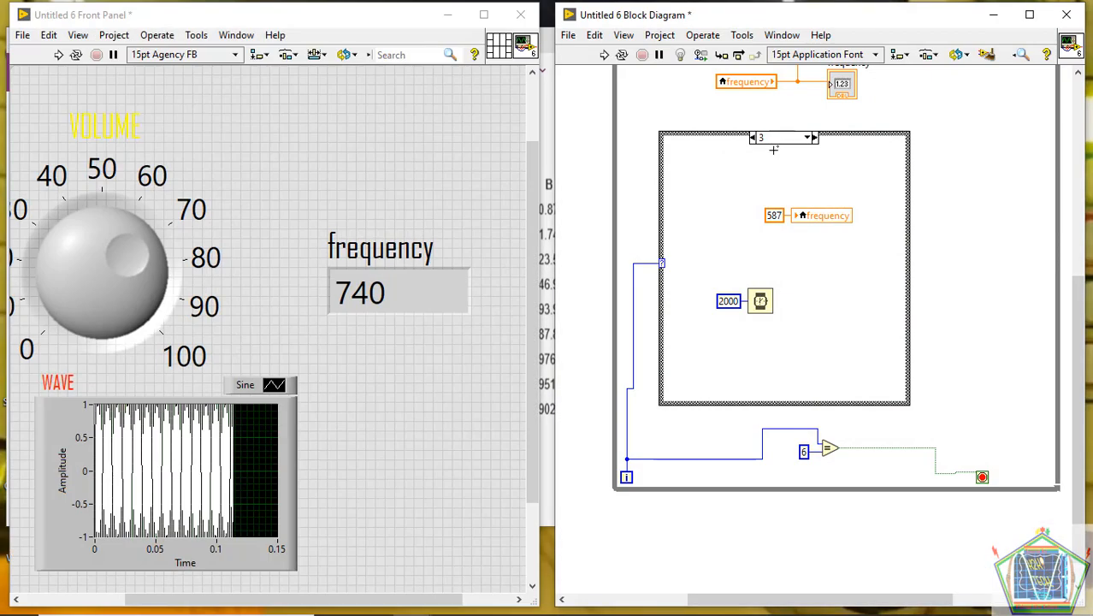
pyautogui.click(784, 267)
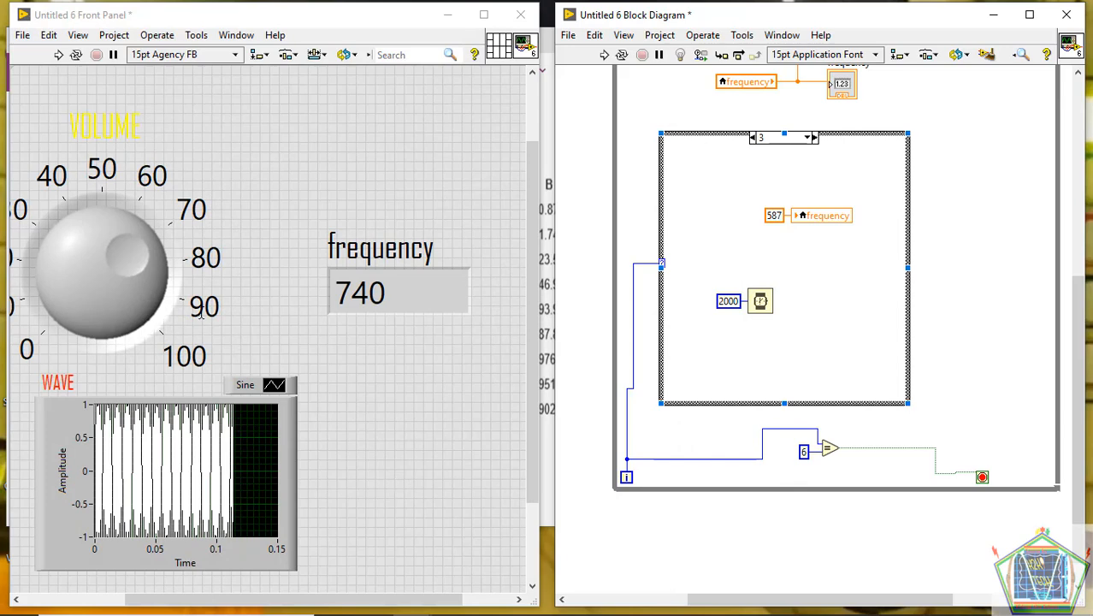
pyautogui.click(58, 53)
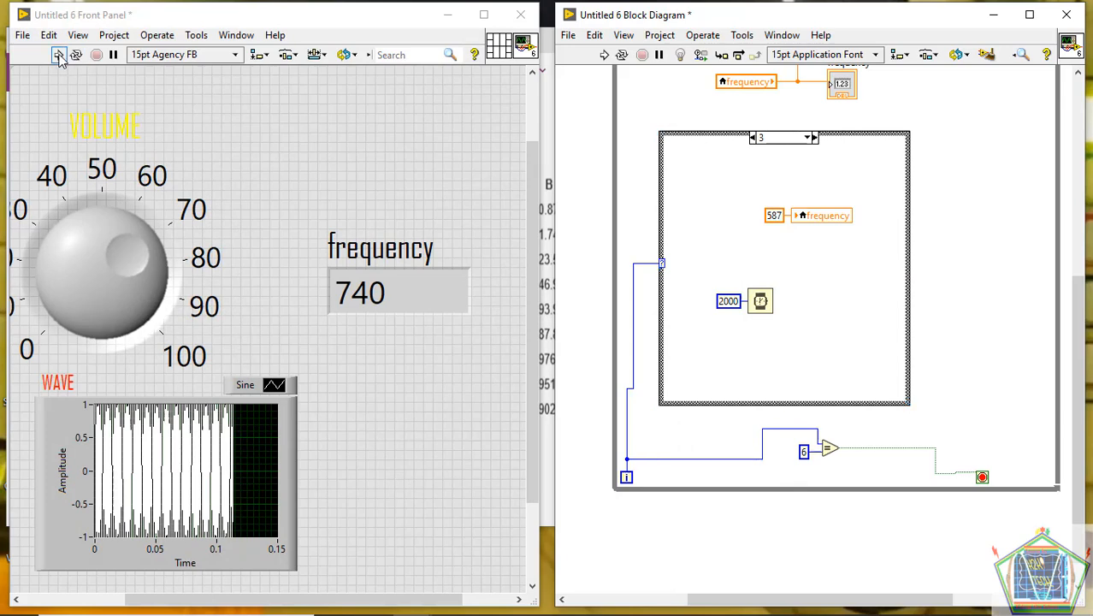
pyautogui.click(58, 53)
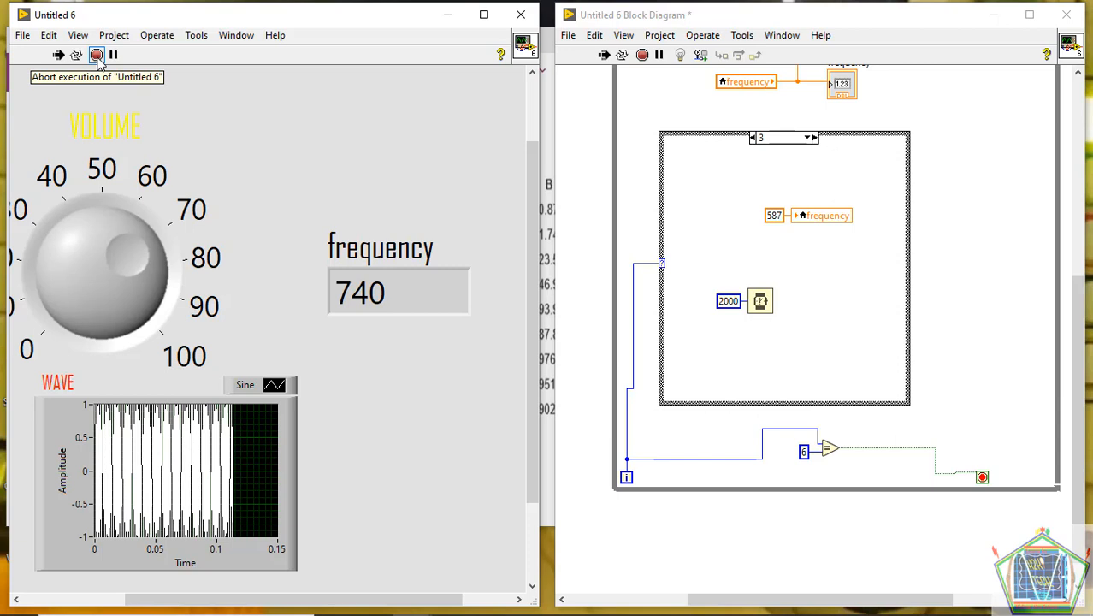
pyautogui.click(95, 53)
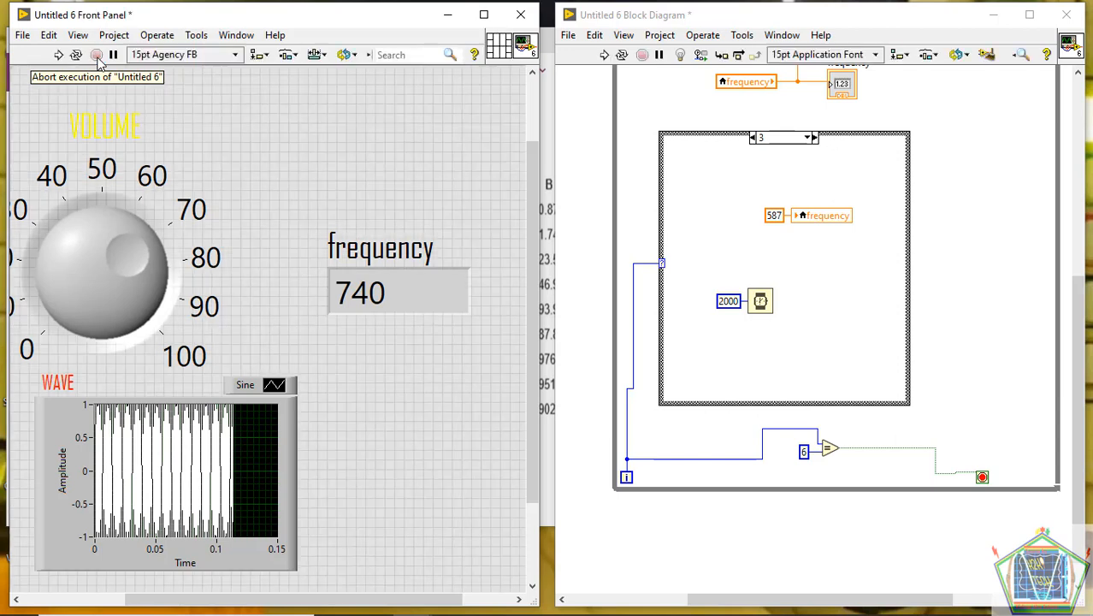